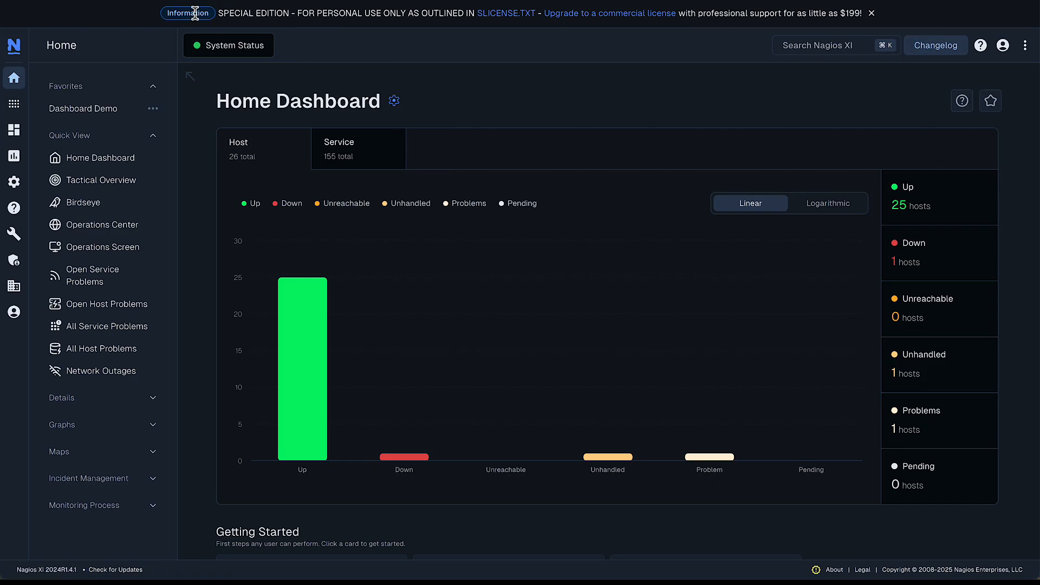
mouse_move(874, 12)
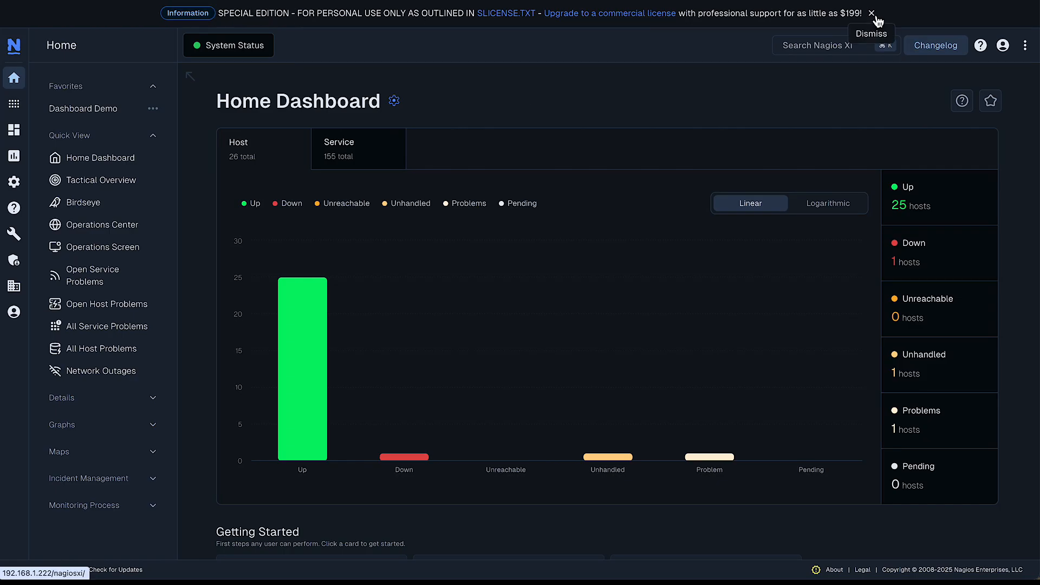
Dismiss the special-edition licence notice banner above the Home Dashboard
click(872, 9)
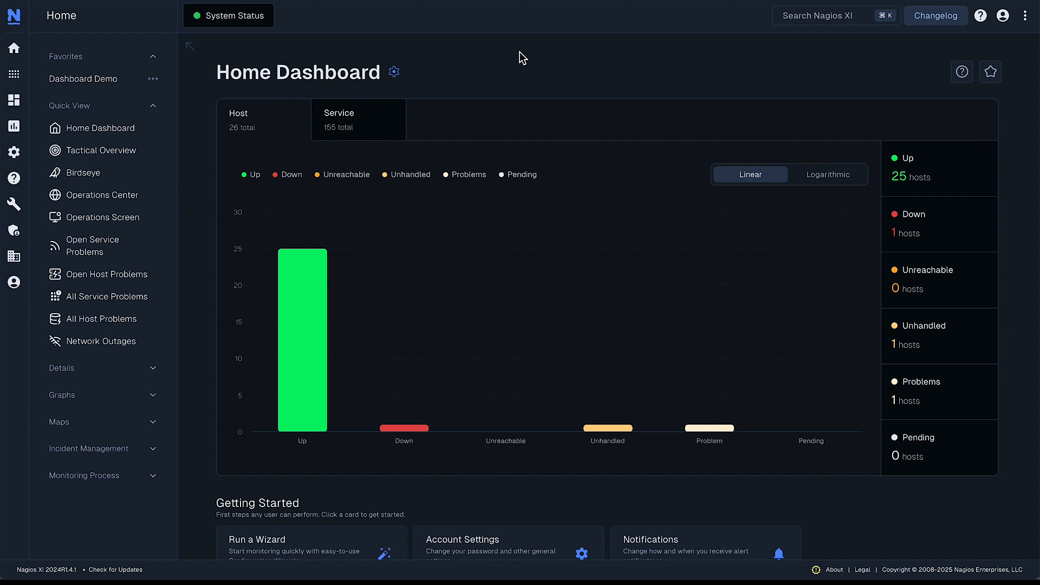
mouse_move(227, 132)
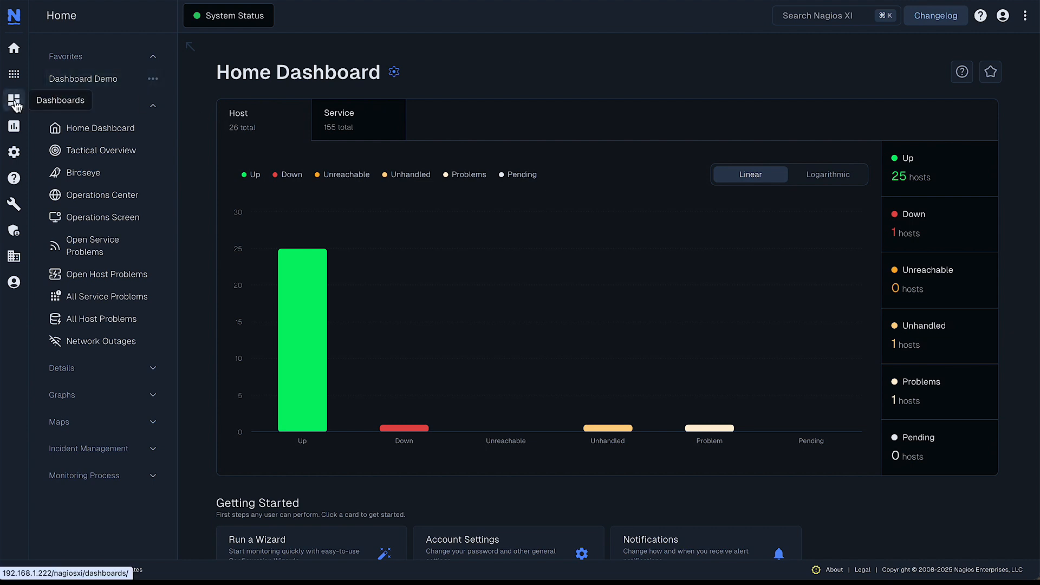
Go to the Dashboards area and scroll through the default dashboard's dashlets
click(13, 99)
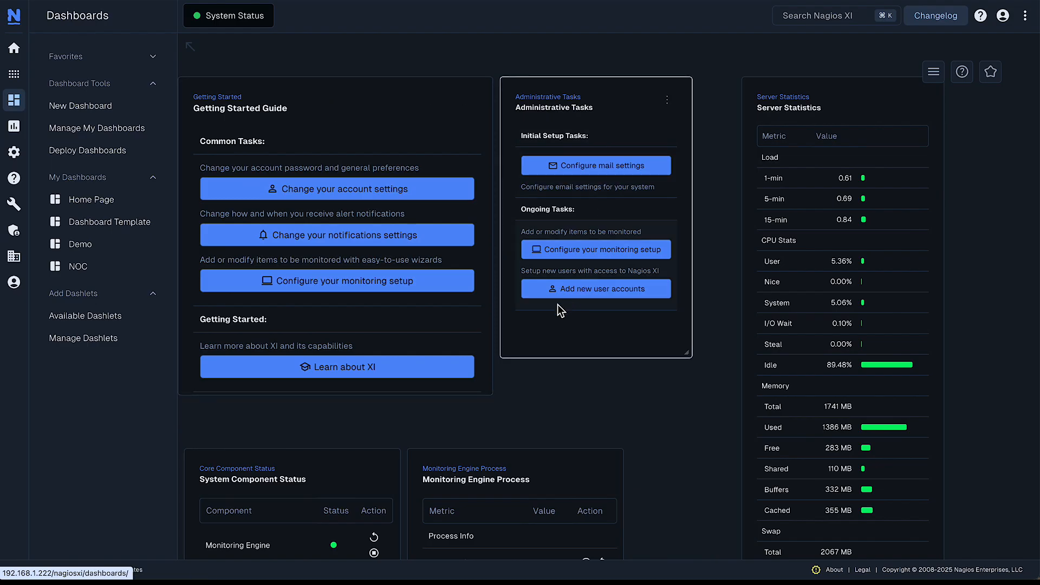
mouse_move(683, 345)
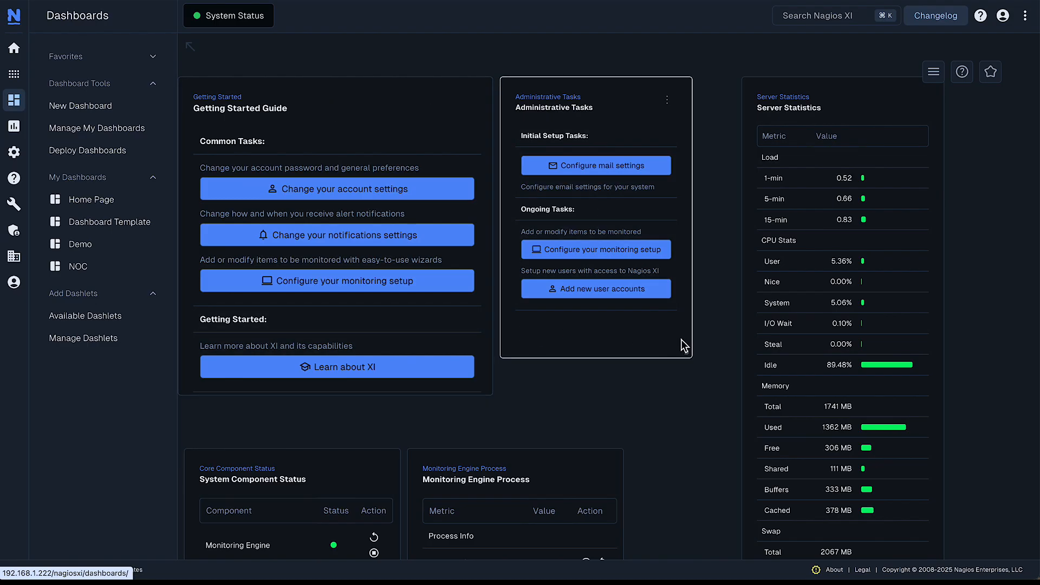
mouse_move(840, 284)
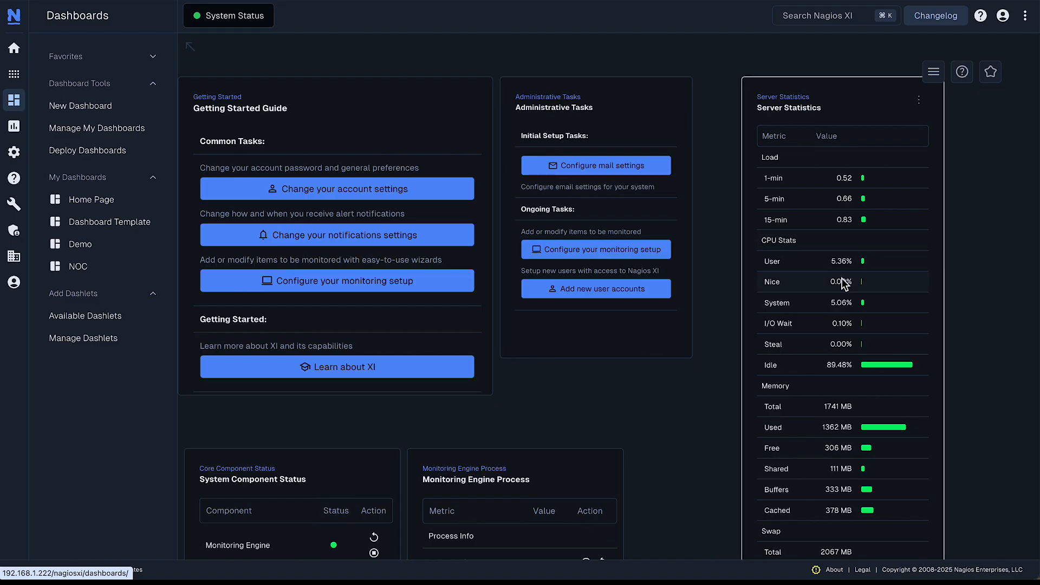
scroll(down, 3)
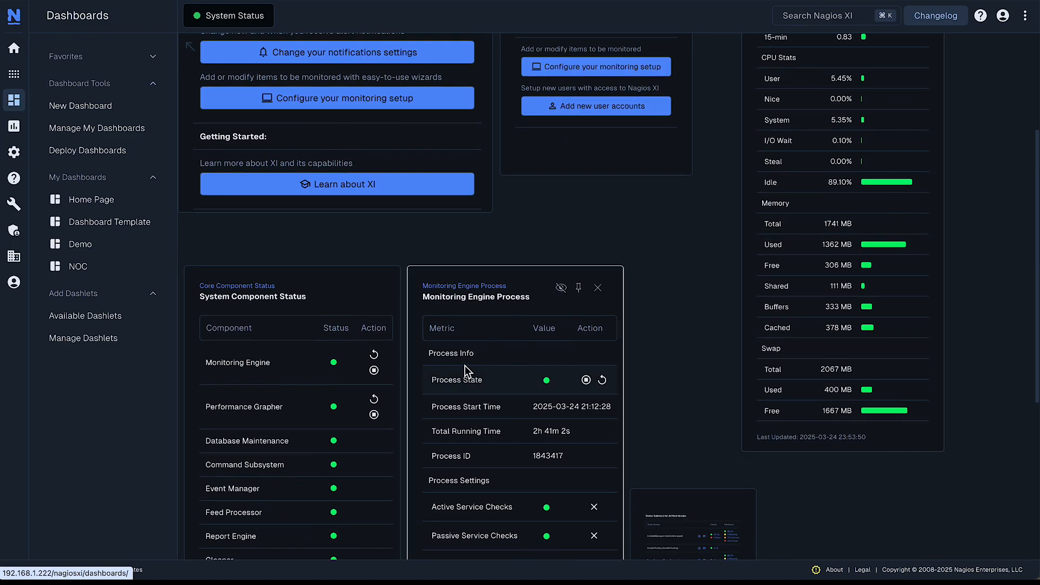
scroll(down, 3)
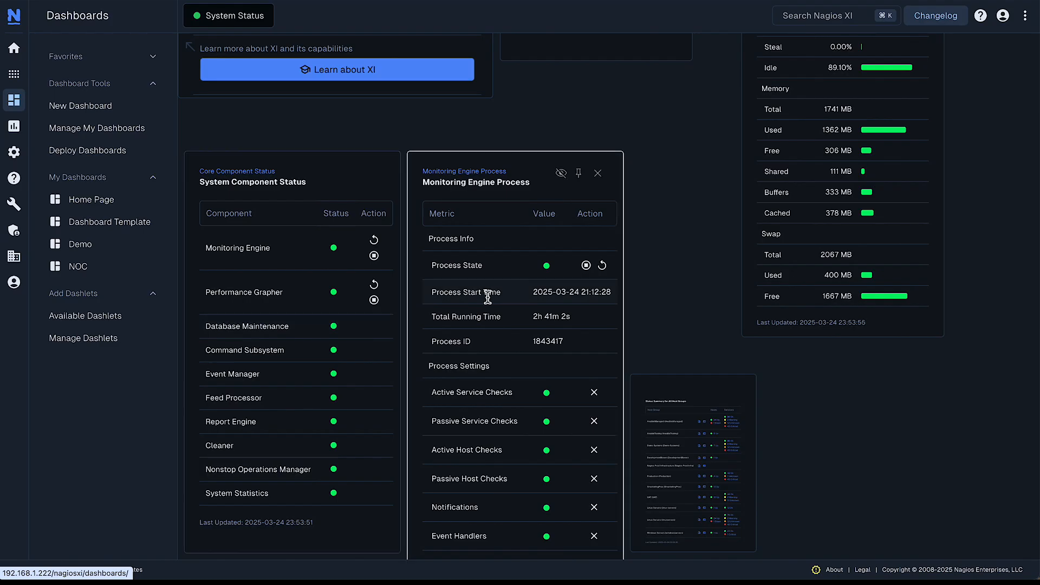
scroll(down, 3)
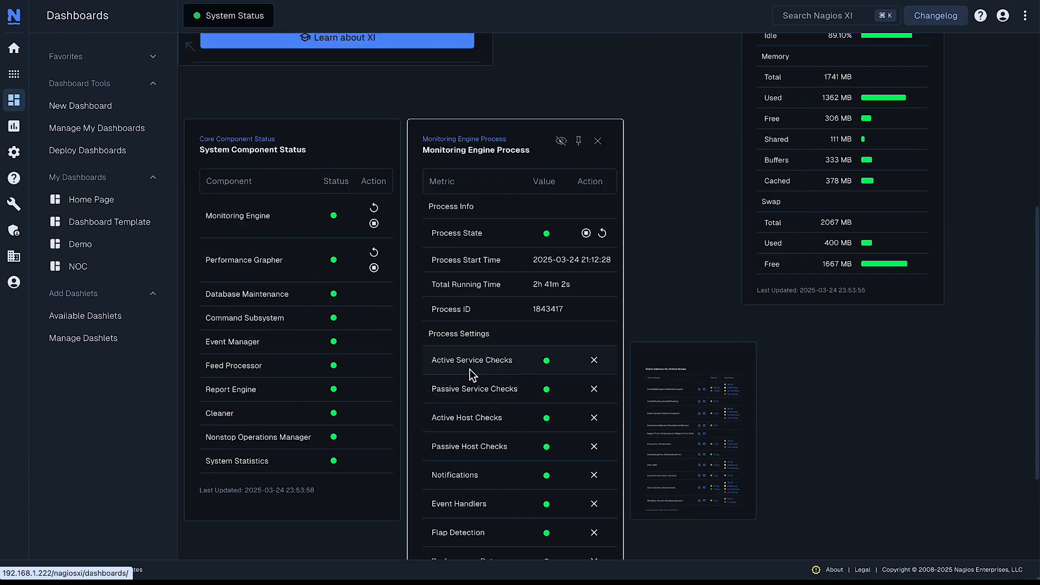
click(109, 221)
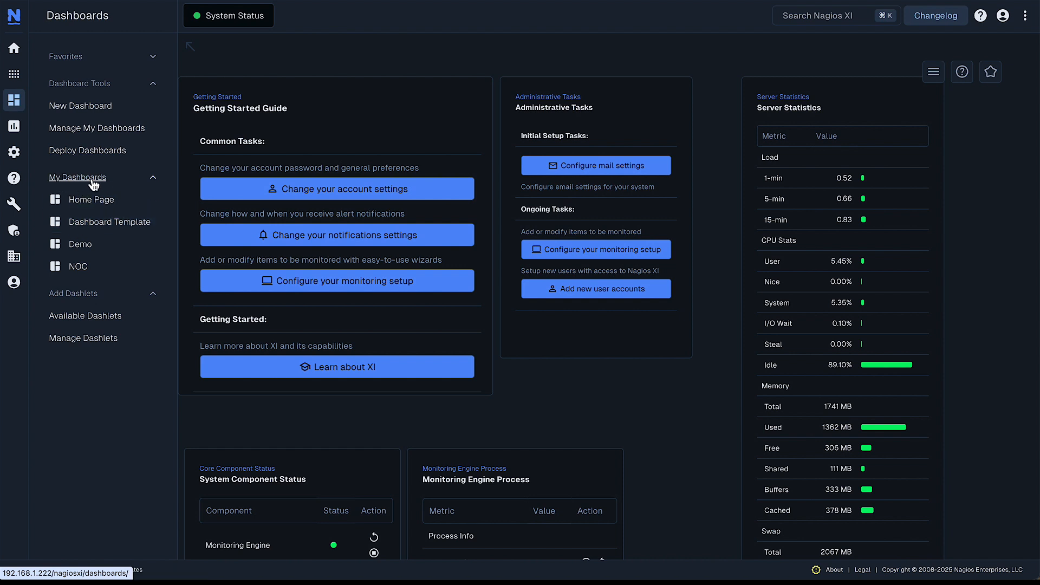
View the Dashboard Template dashboard, then switch to the Demo dashboard
click(108, 221)
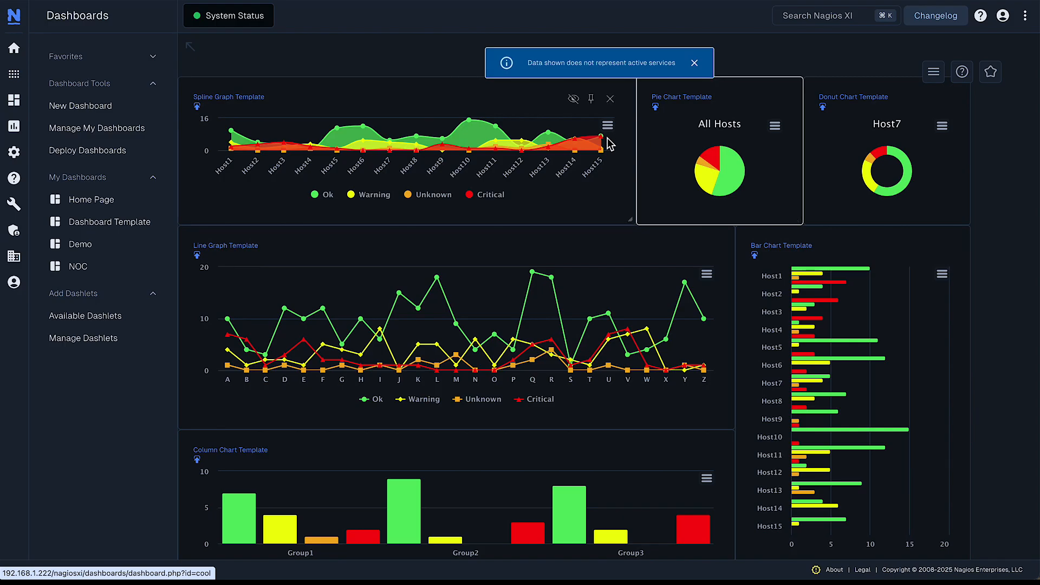
click(80, 245)
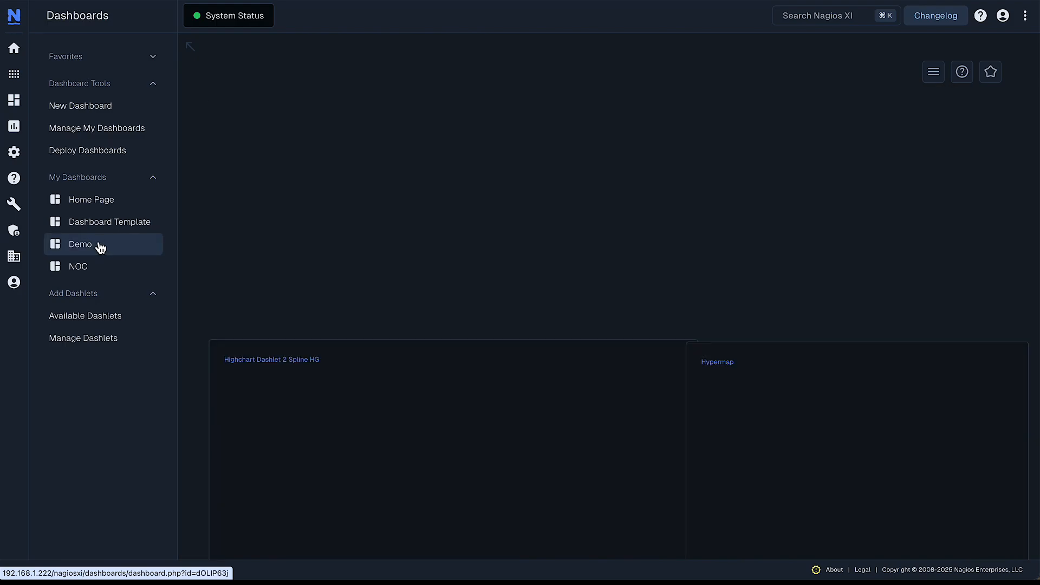
click(79, 245)
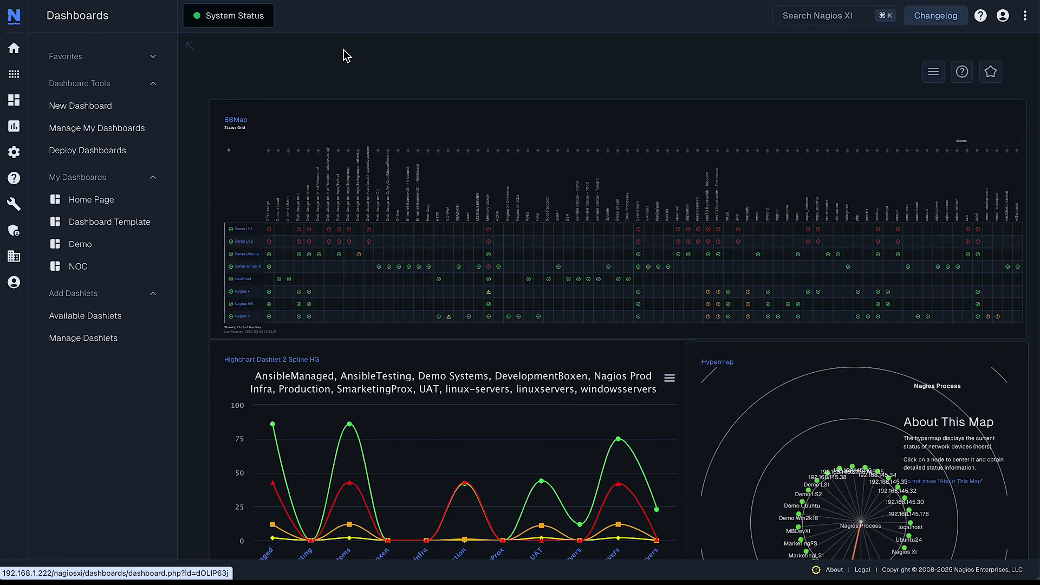
mouse_move(236, 127)
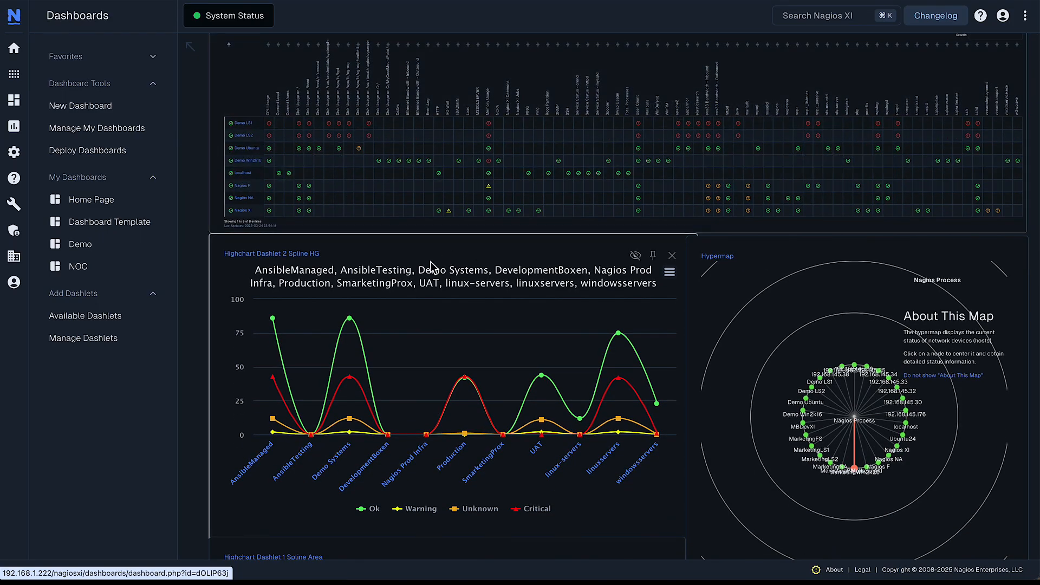
scroll(down, 3)
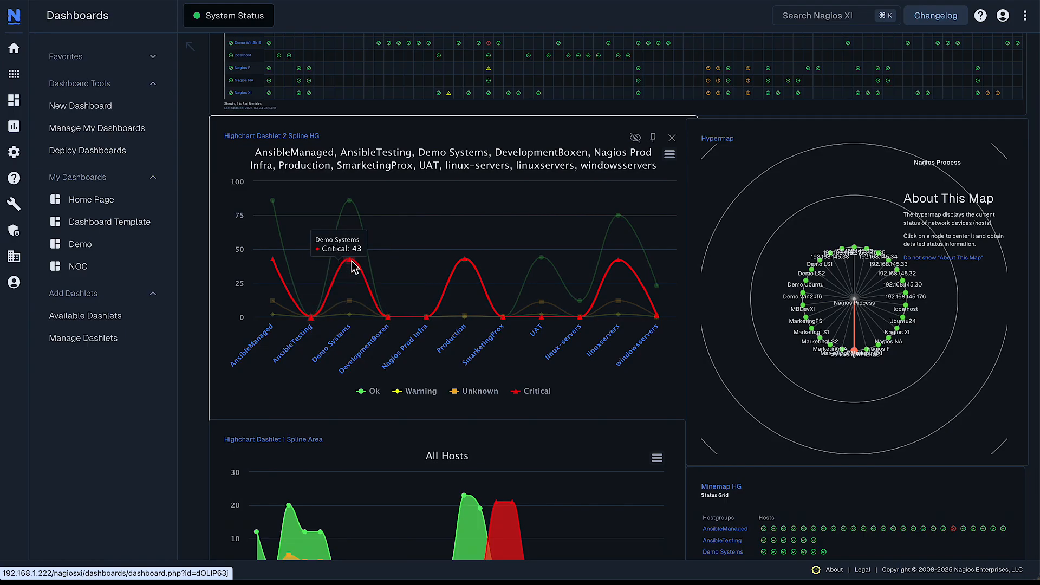
mouse_move(637, 275)
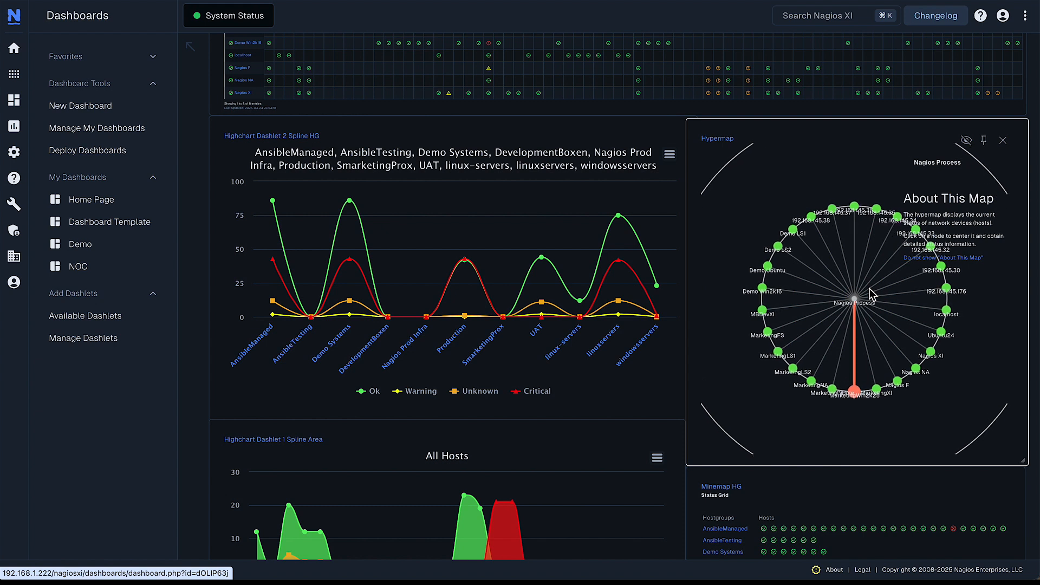
scroll(down, 3)
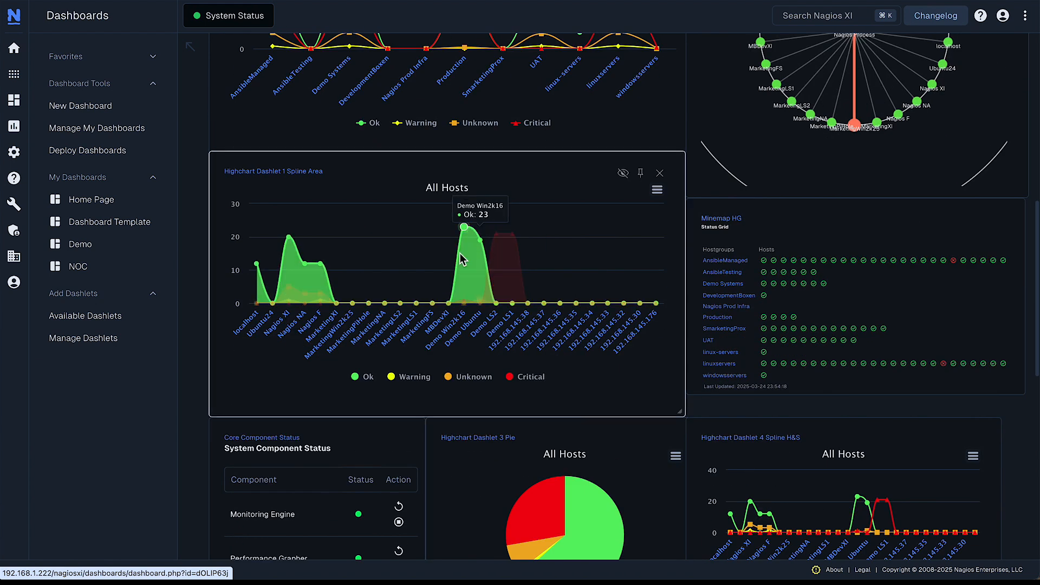
scroll(down, 3)
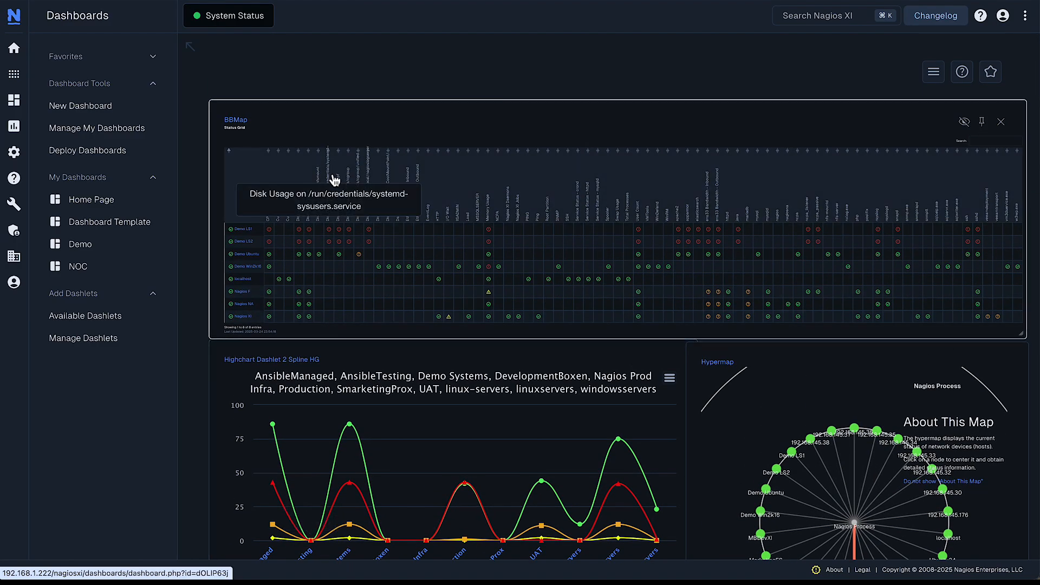
mouse_move(94, 117)
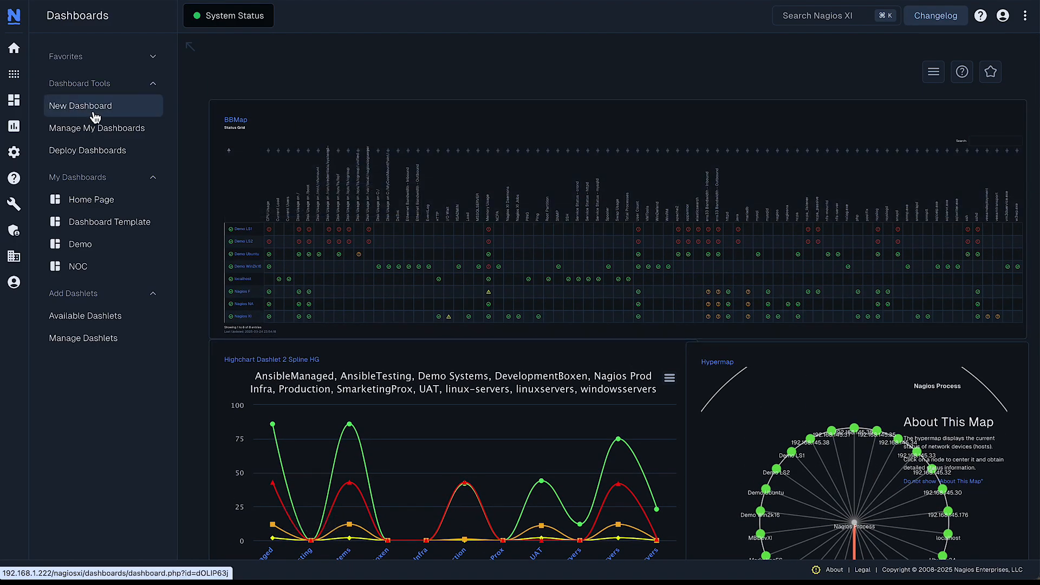
Create a new dashboard titled 'Secret Lab' with a background colour and Transparent ticked
click(80, 106)
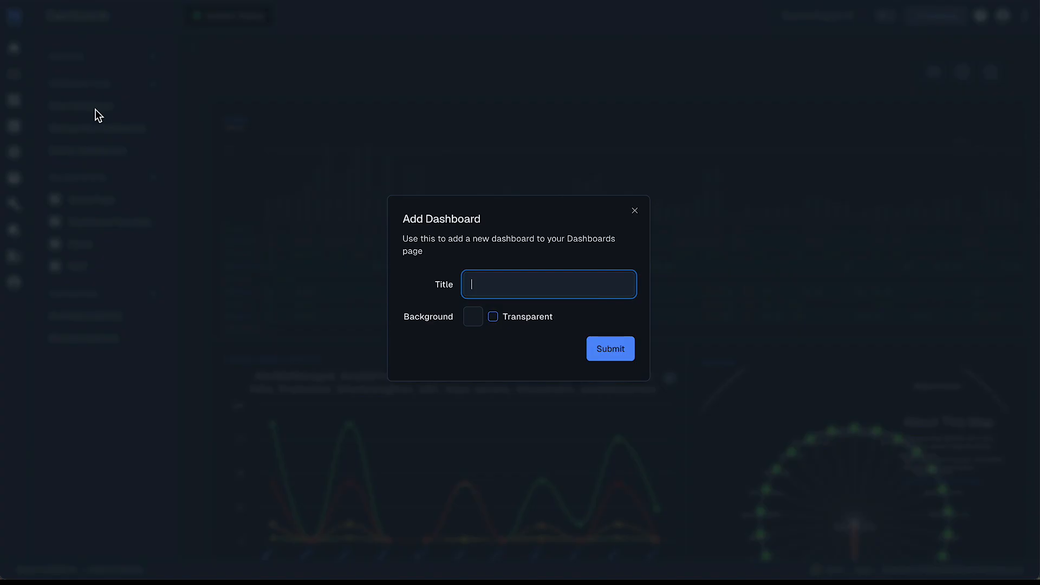
text(Secret Lab)
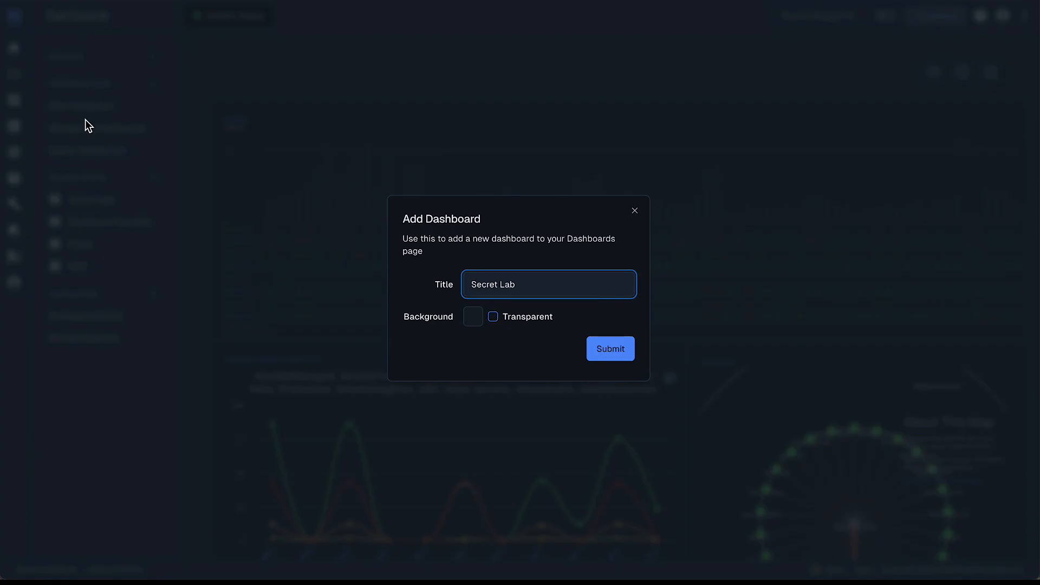
click(473, 316)
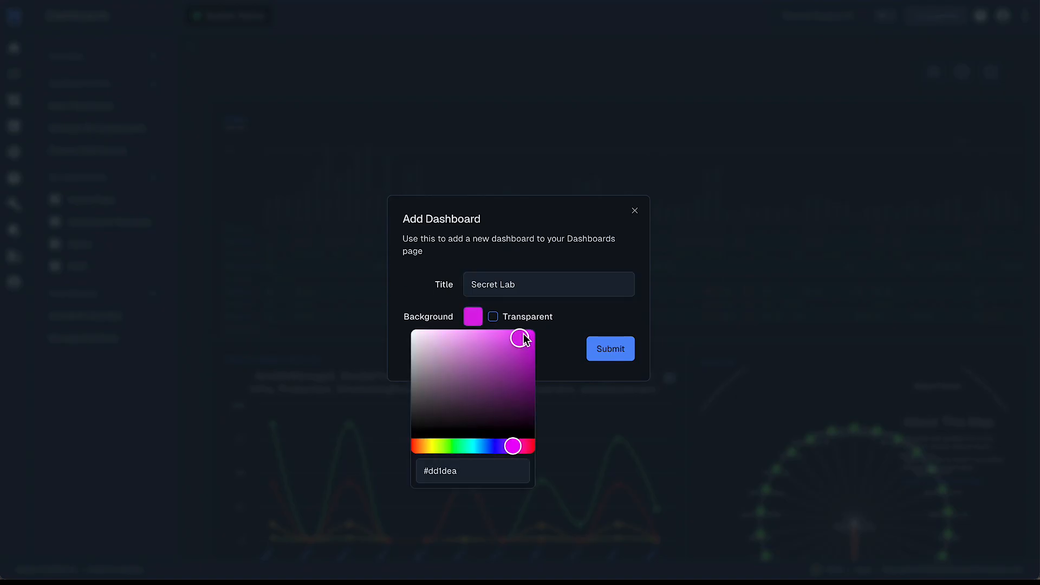
click(491, 316)
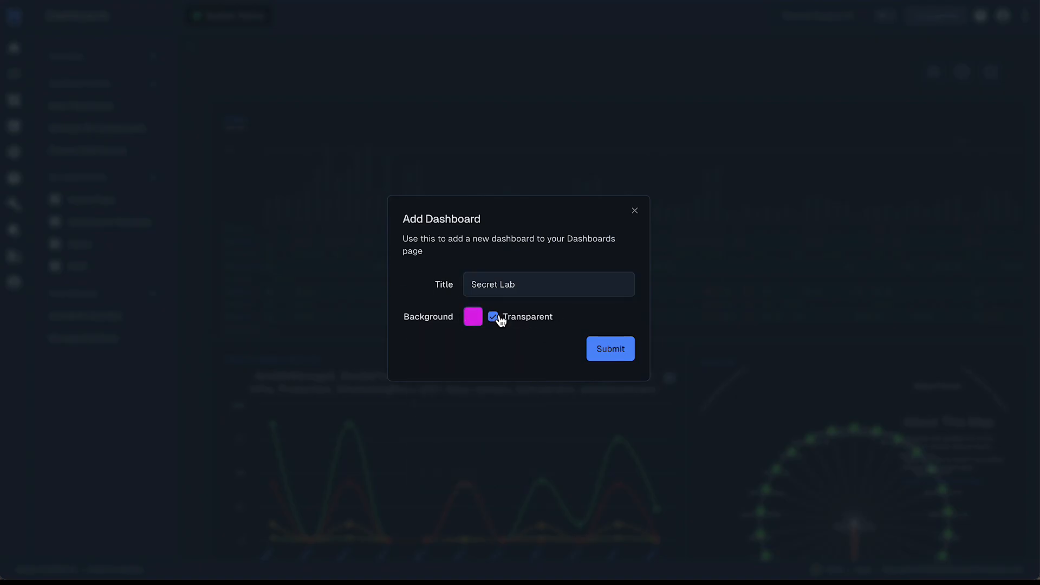
click(610, 349)
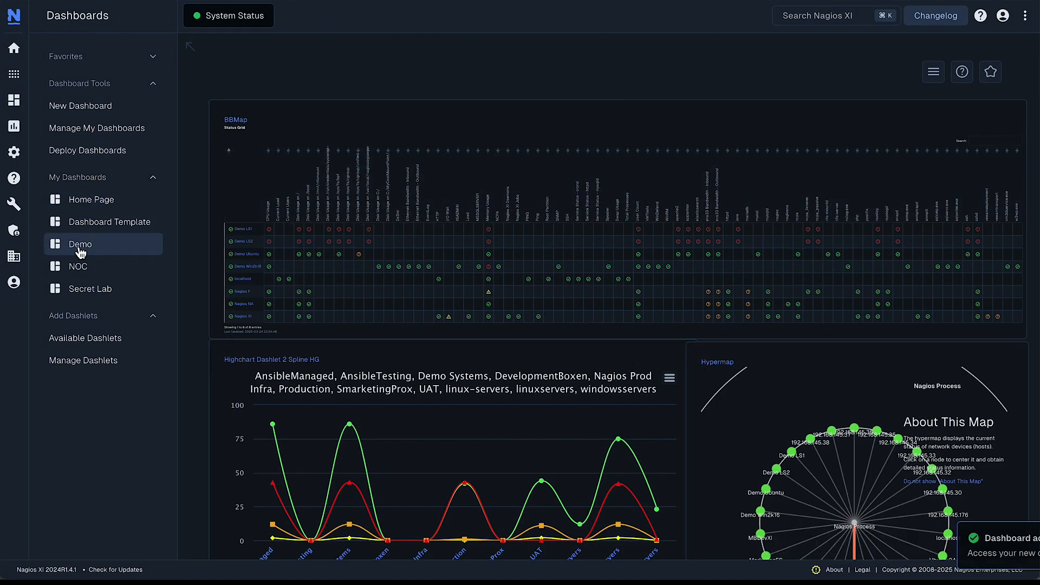
Show the empty Secret Lab dashboard, then return to the Dashboards area
click(90, 288)
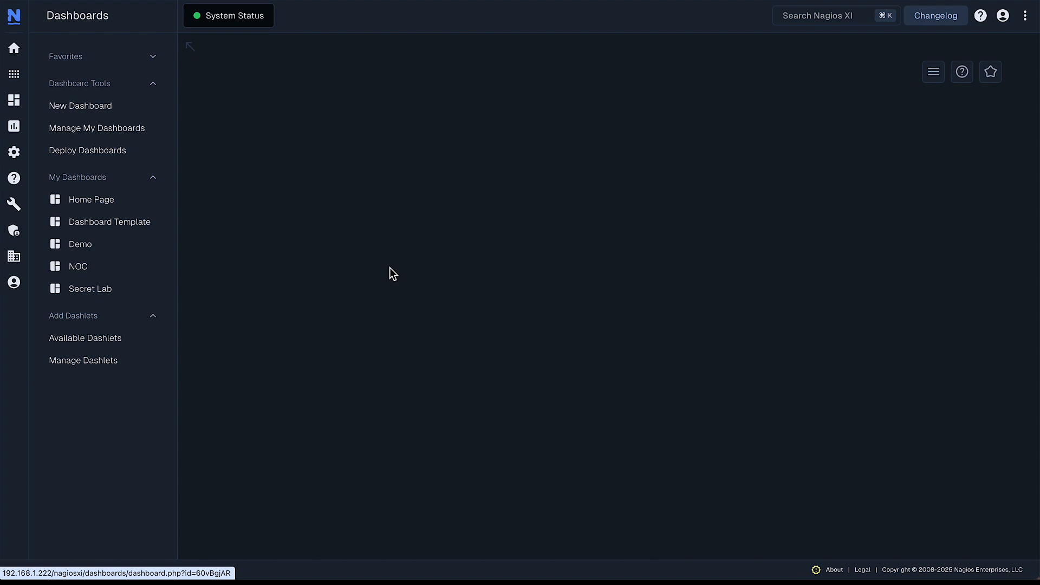
mouse_move(354, 276)
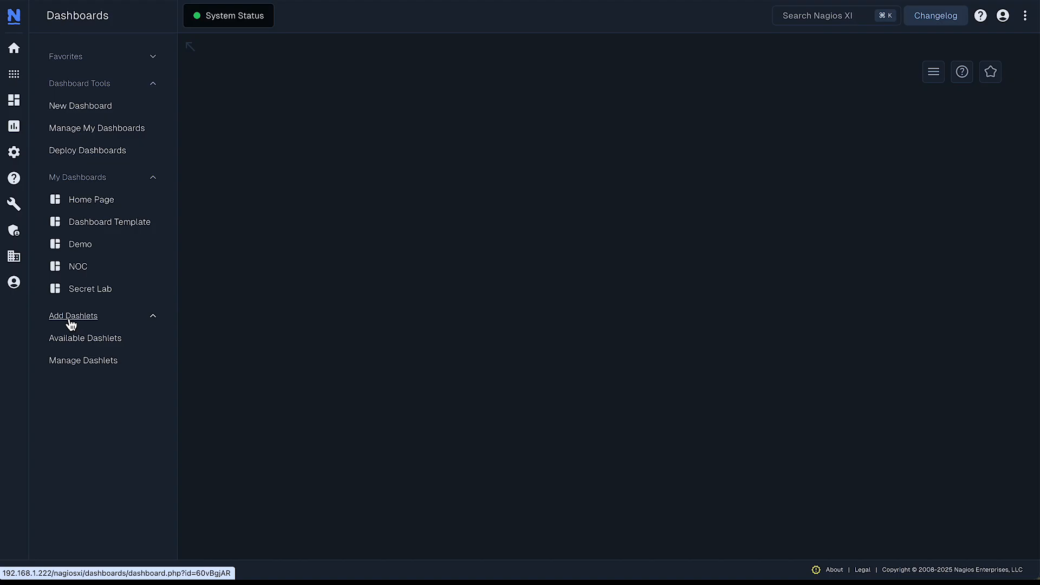
click(84, 338)
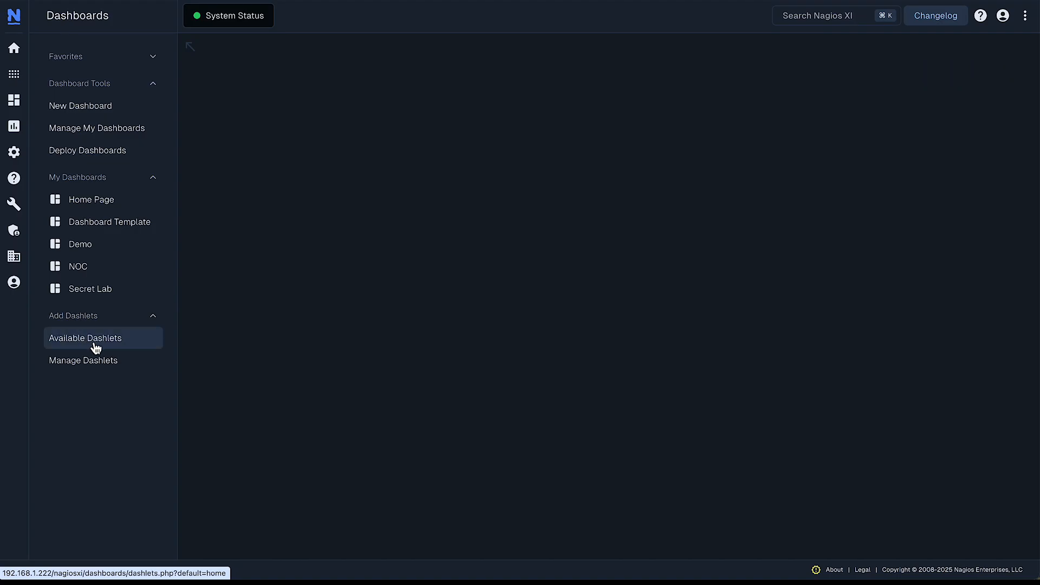
Browse the Available Dashlets catalogue and start adding Alert History to a dashboard
click(84, 338)
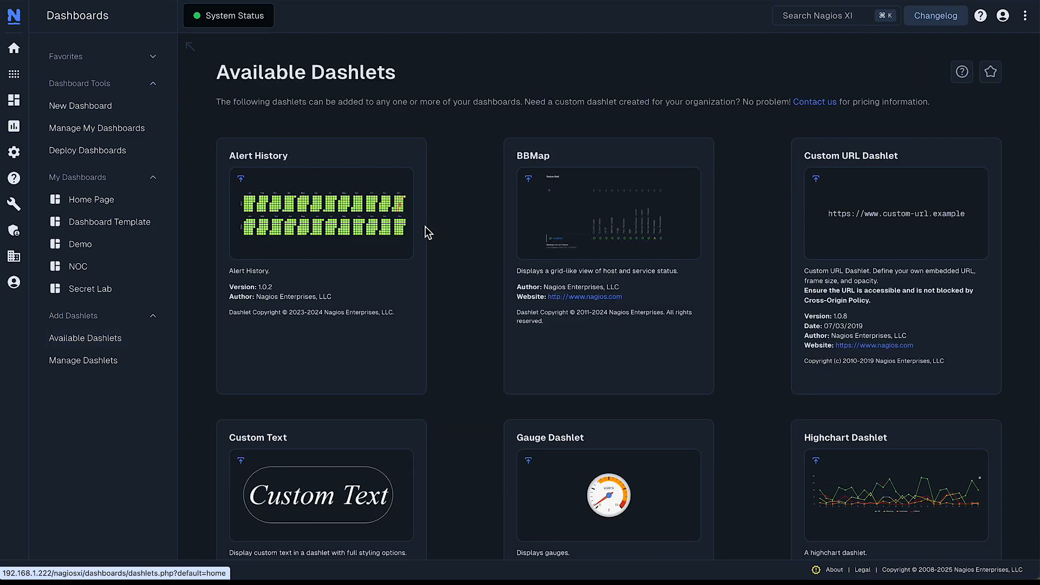
scroll(down, 3)
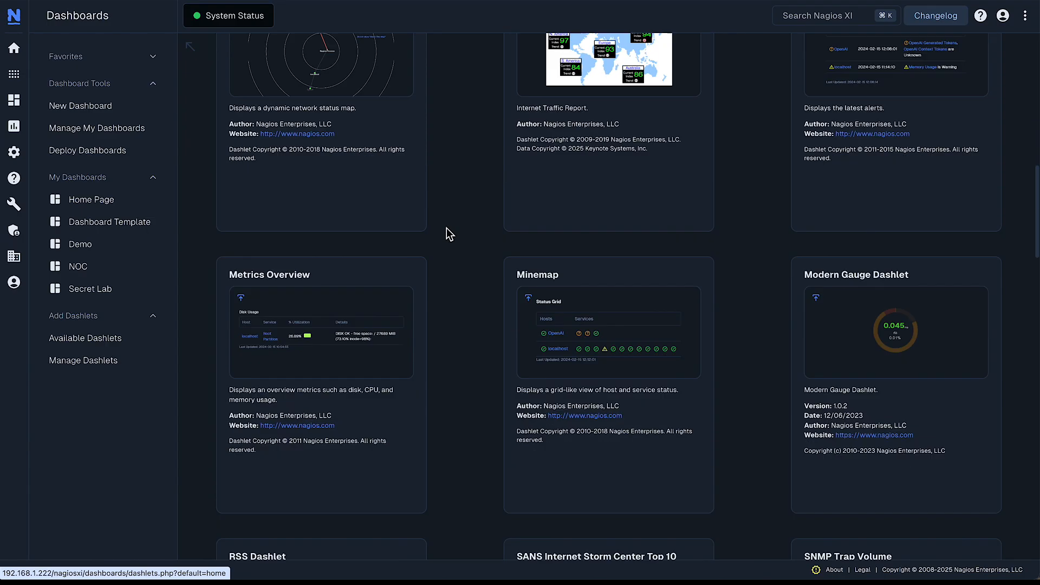
scroll(down, 3)
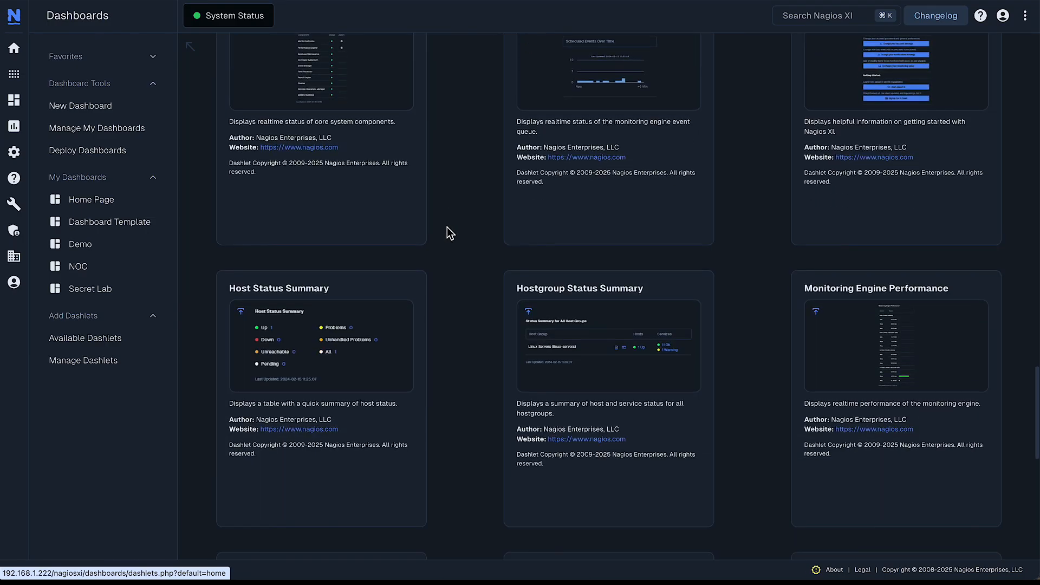
click(84, 338)
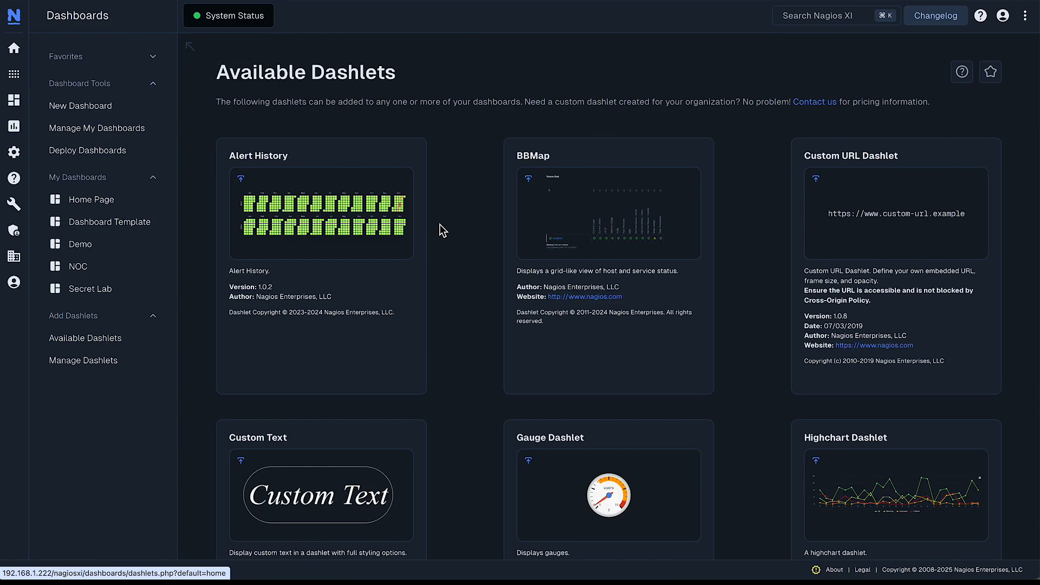
mouse_move(693, 157)
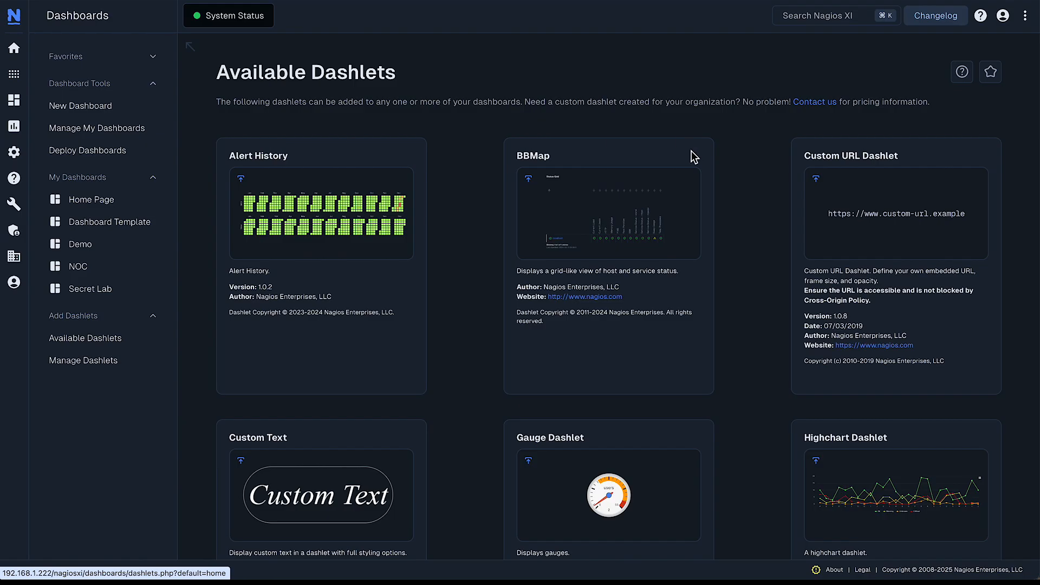
mouse_move(245, 195)
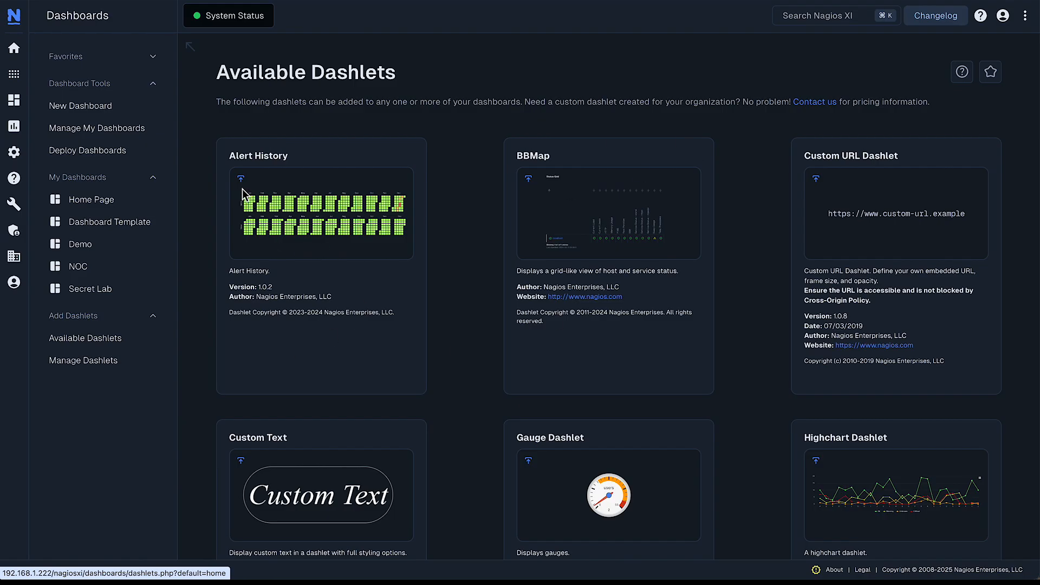
mouse_move(245, 186)
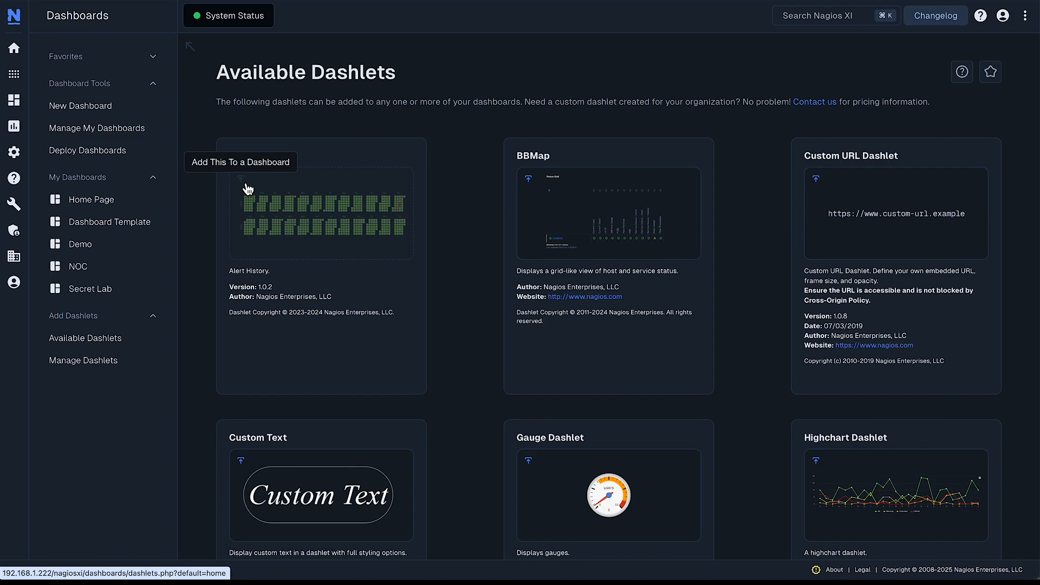
click(240, 163)
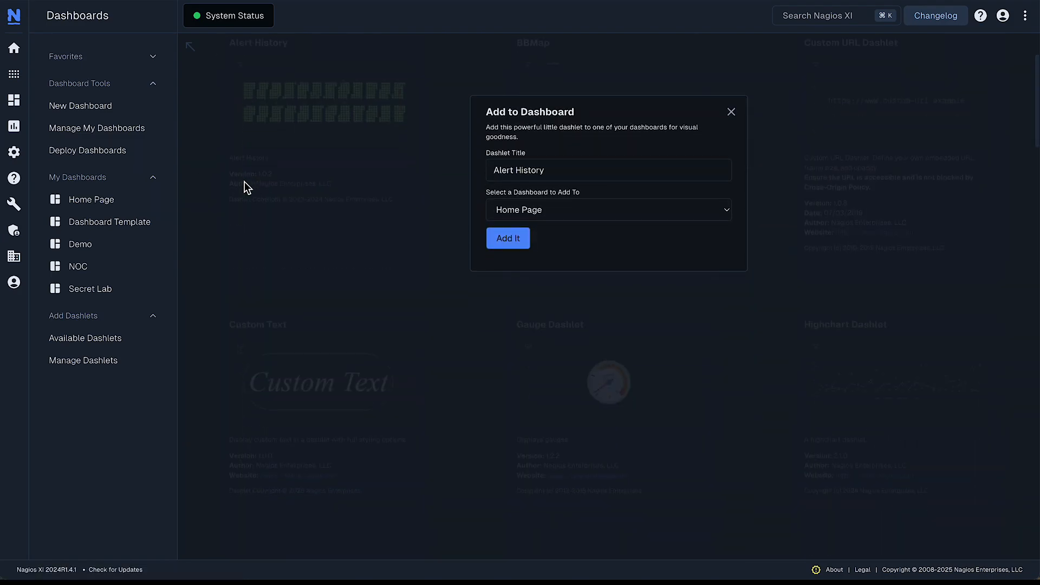
Choose Secret Lab as the destination dashboard for the Alert History dashlet
click(633, 170)
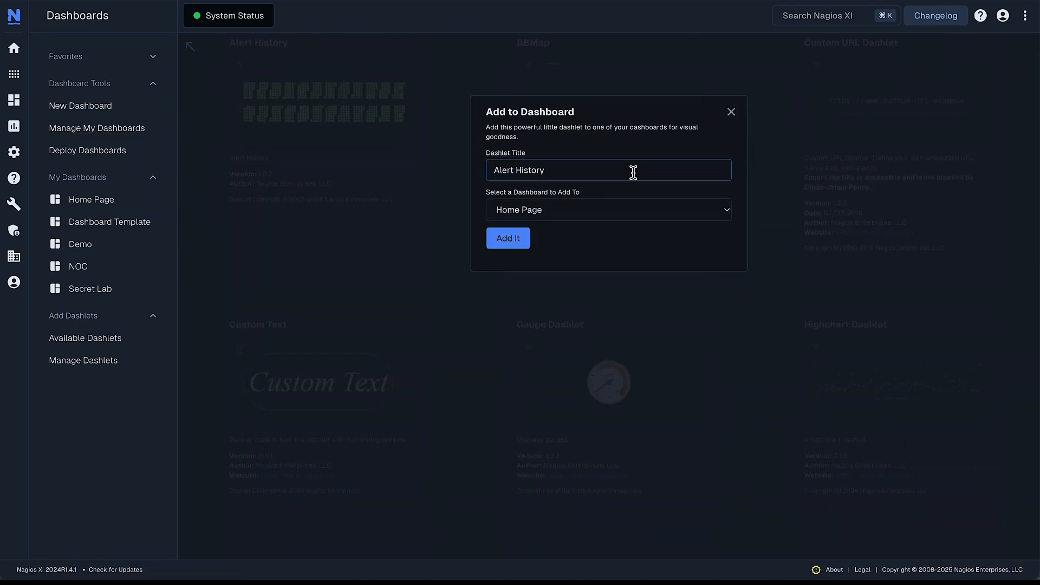
mouse_move(616, 219)
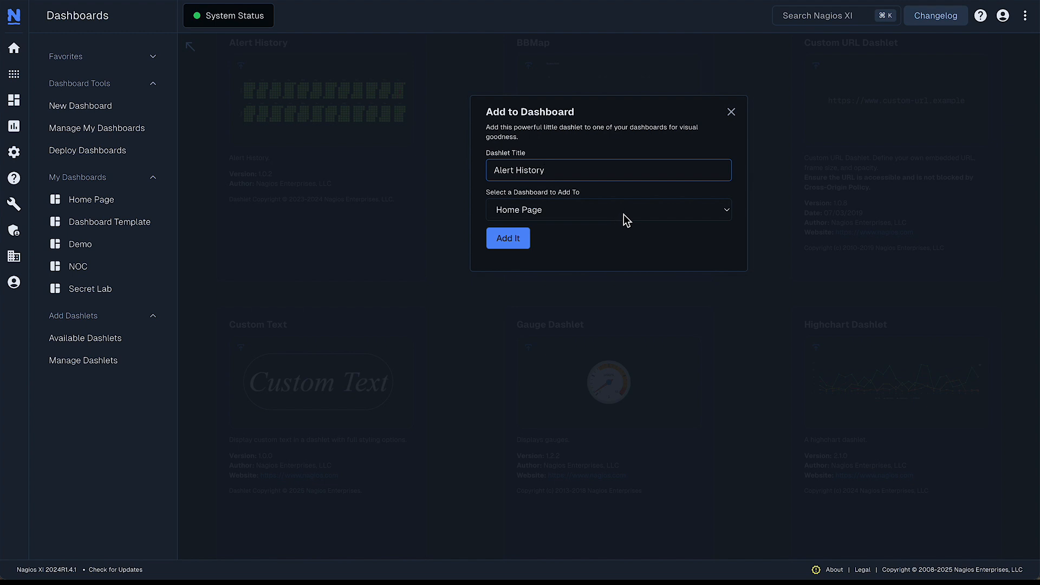
click(609, 210)
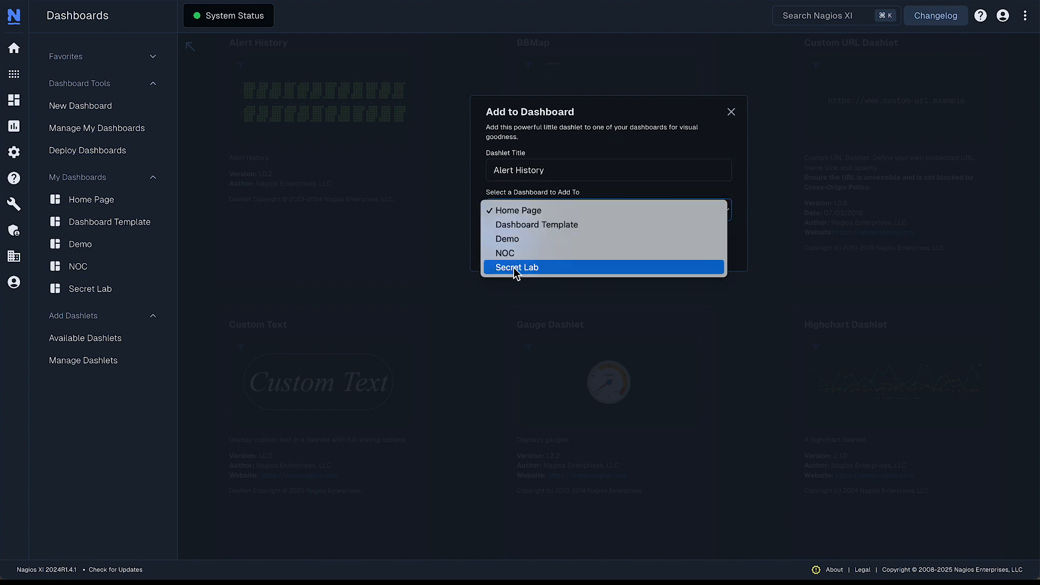
click(516, 266)
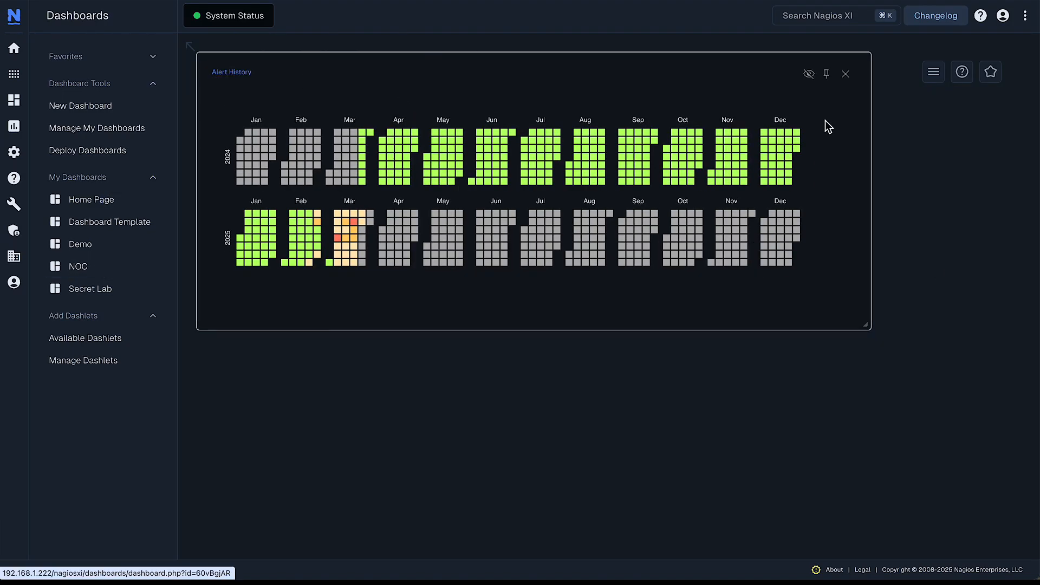
mouse_move(863, 328)
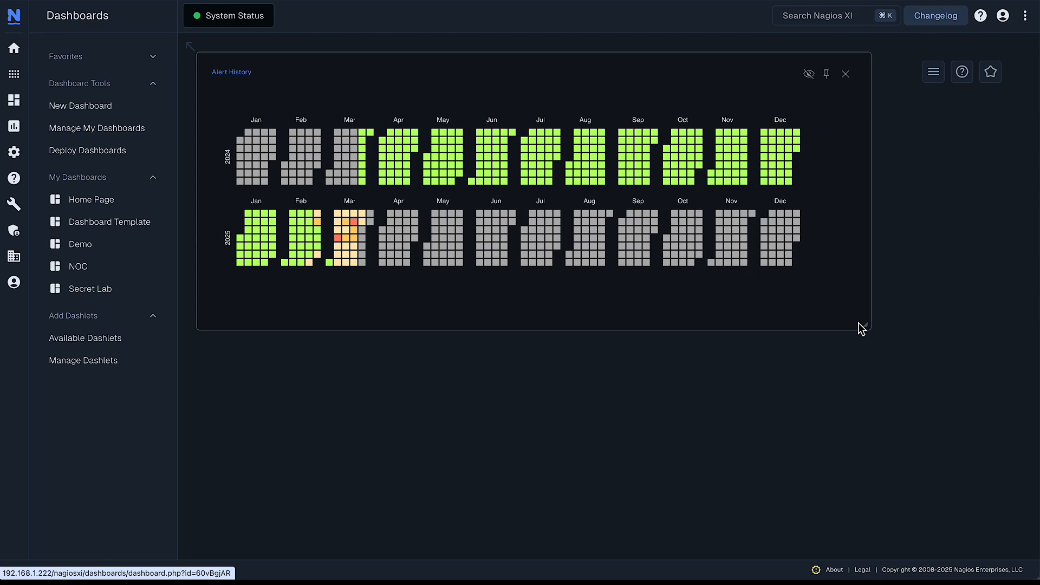
Shrink the Alert History dashlet and reposition it on the Secret Lab dashboard
drag(862, 327, 602, 334)
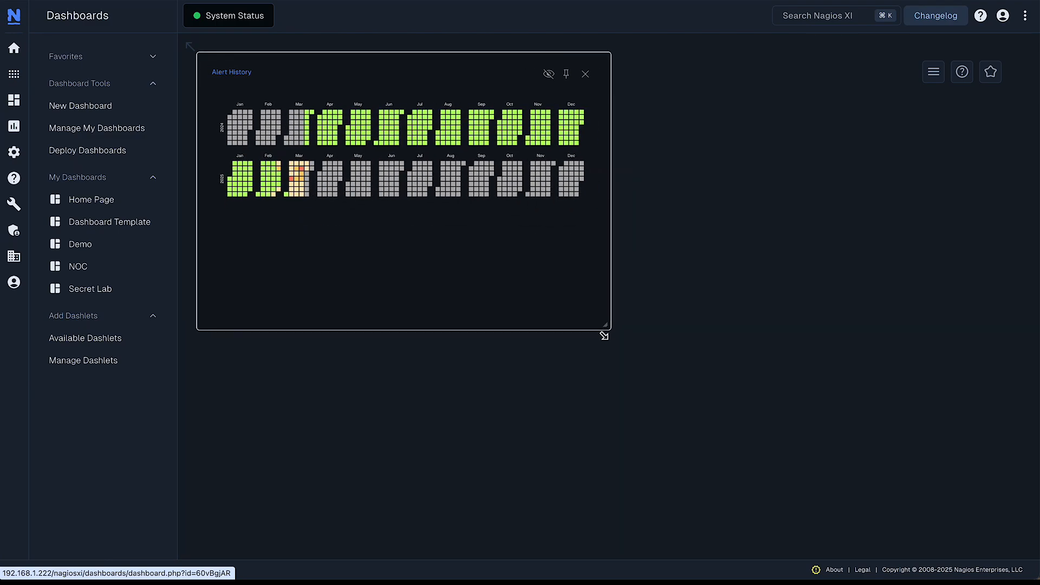
drag(604, 335, 655, 244)
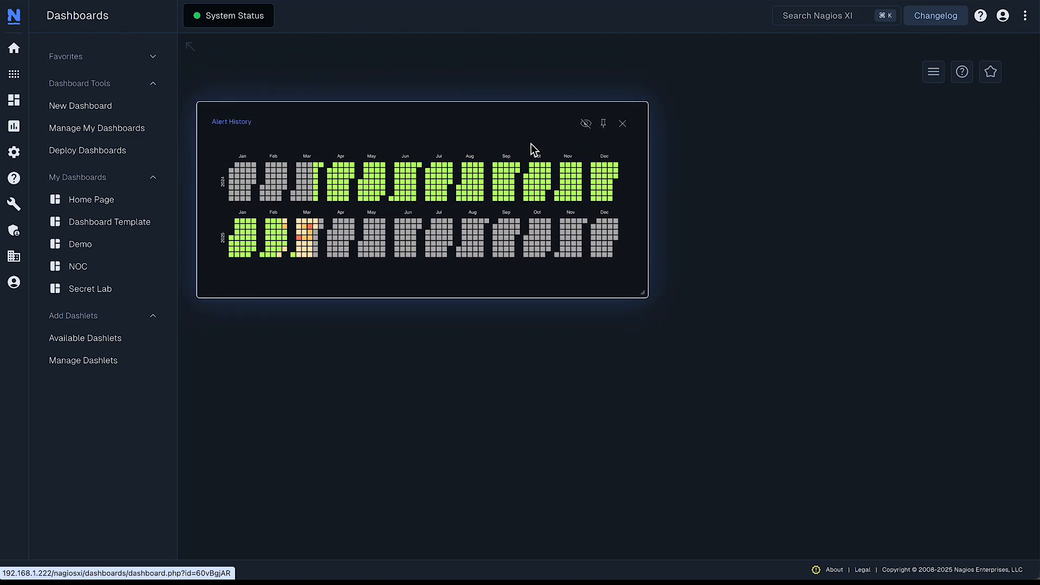
mouse_move(635, 220)
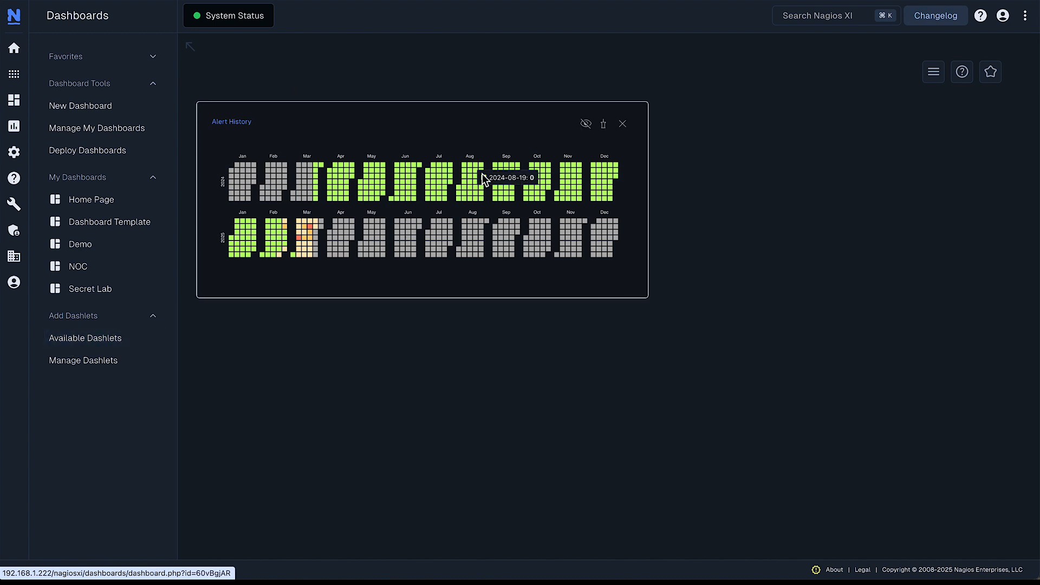
mouse_move(934, 72)
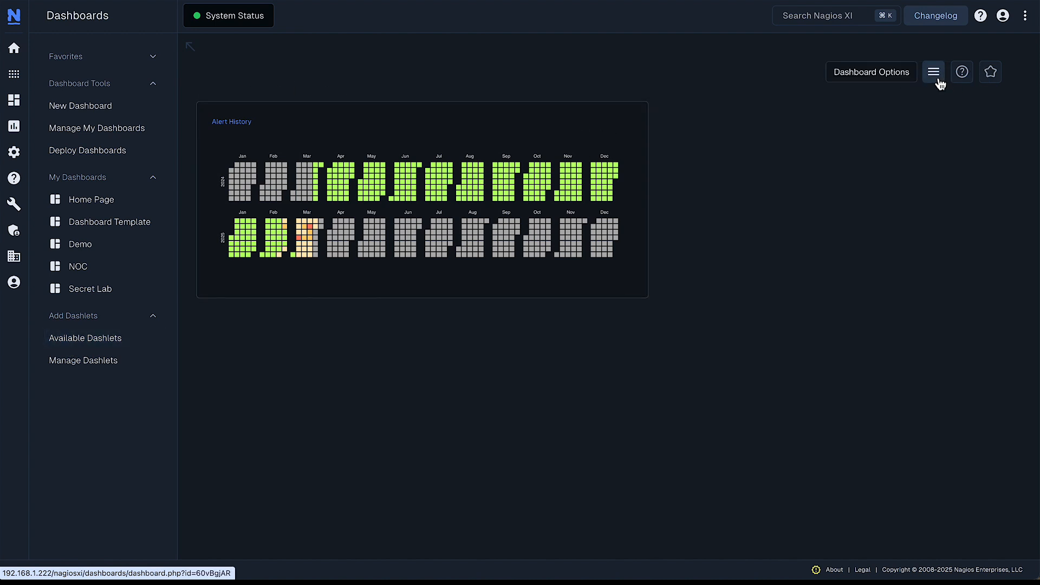
From Dashboard Options, start adding a Highchart Dashlet with Secret Lab as destination
click(934, 71)
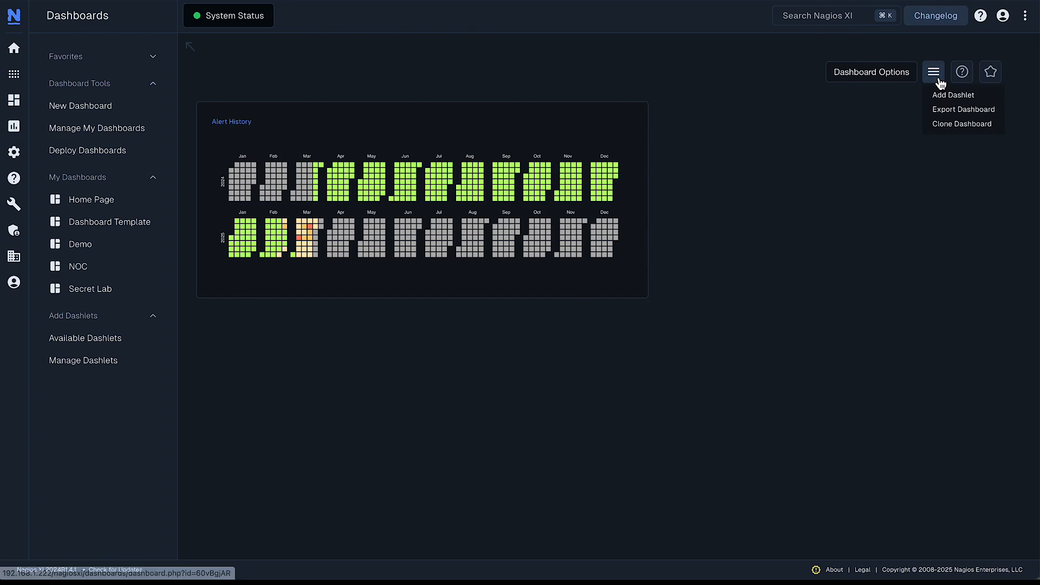
mouse_move(987, 105)
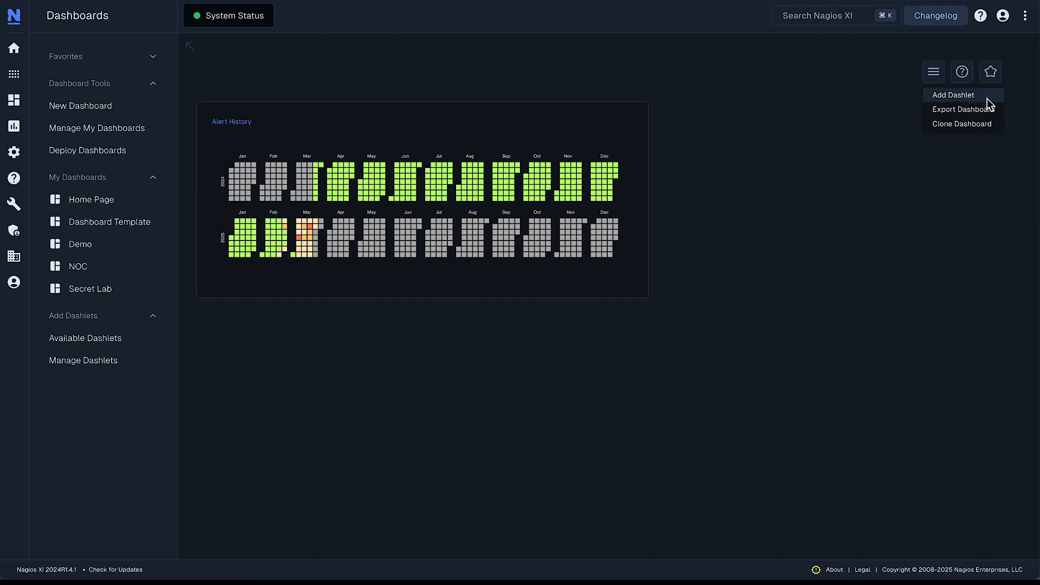
click(954, 96)
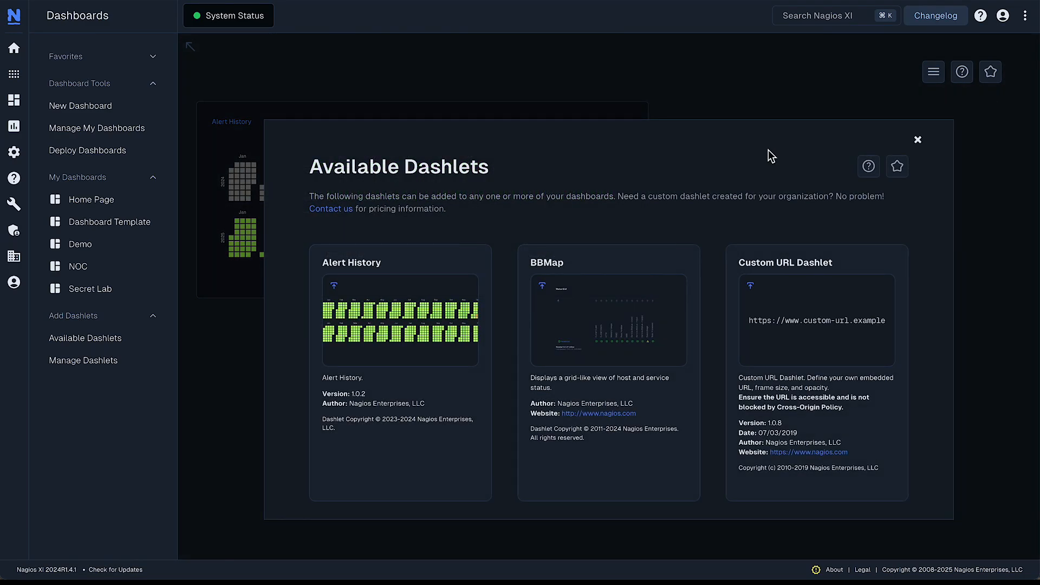
scroll(down, 3)
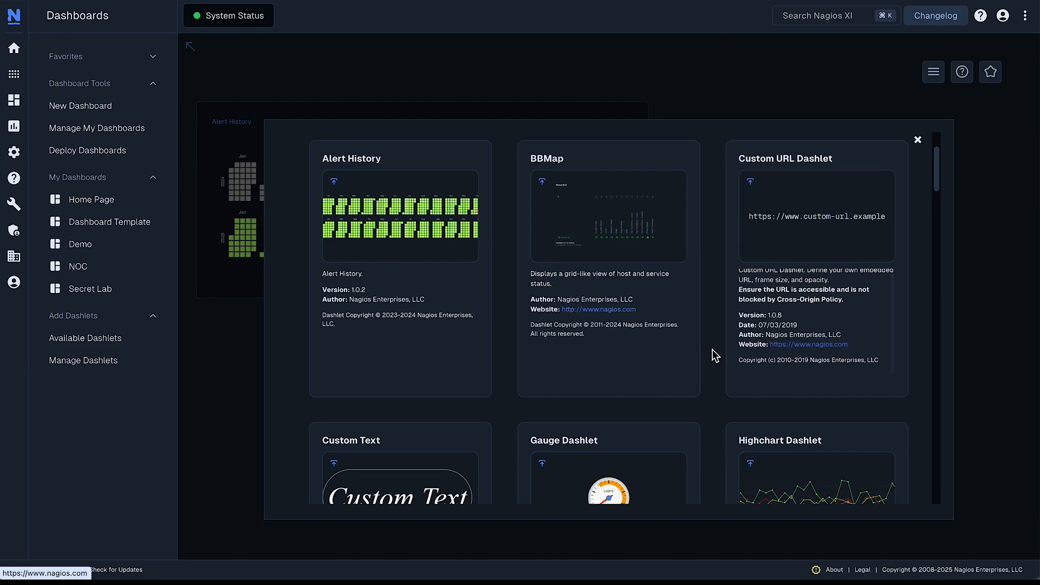
scroll(down, 3)
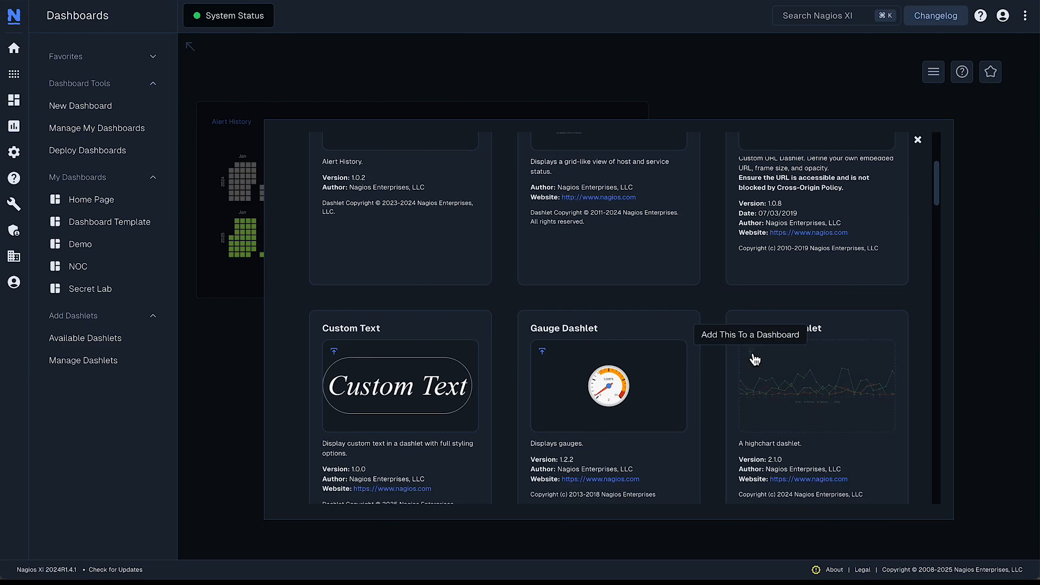
click(755, 357)
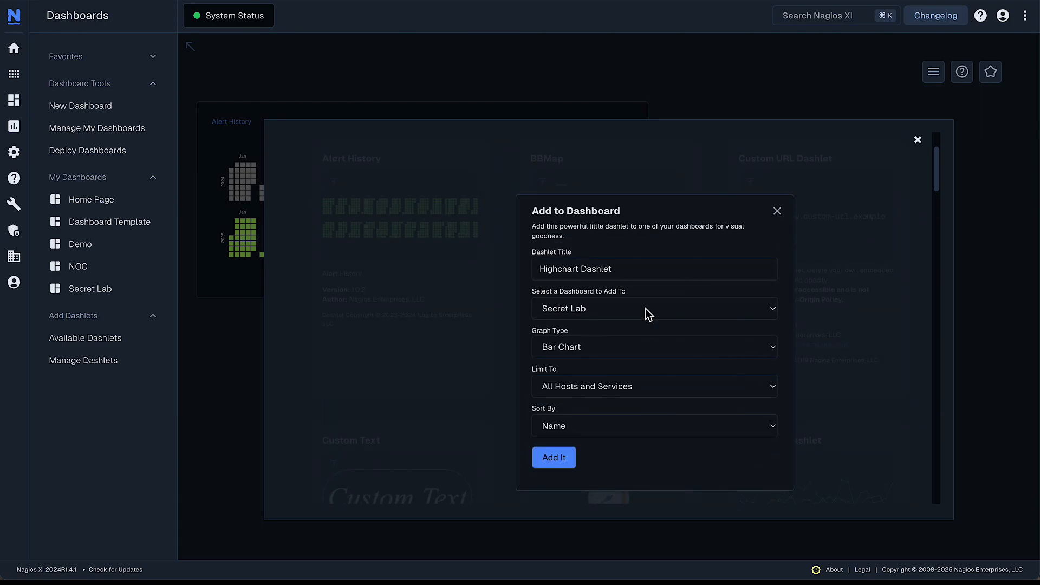
click(654, 307)
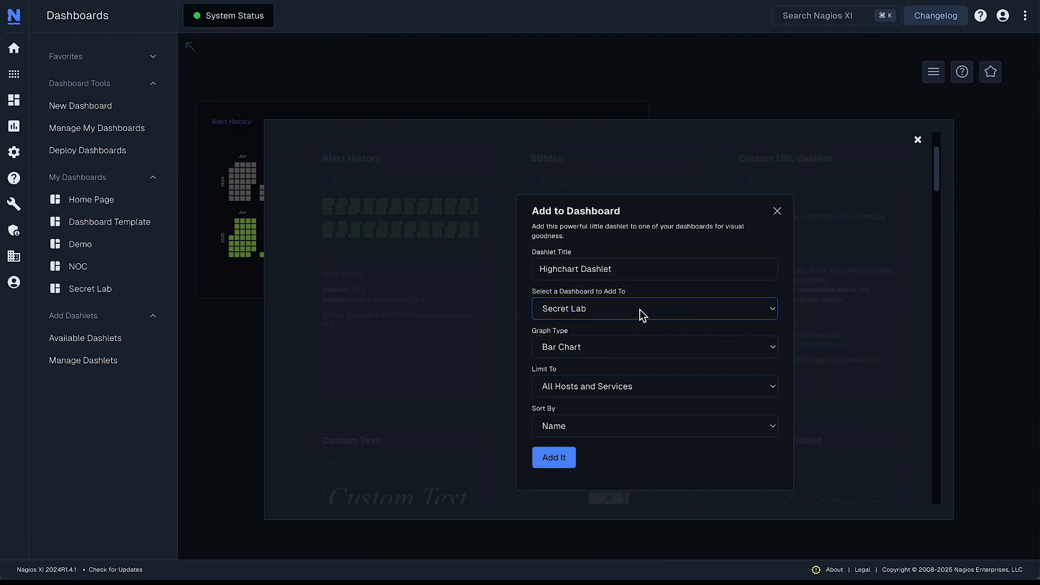
Add a Stacked Bar Chart limited to hostgroup linuxservers and move it beside Alert History
click(655, 347)
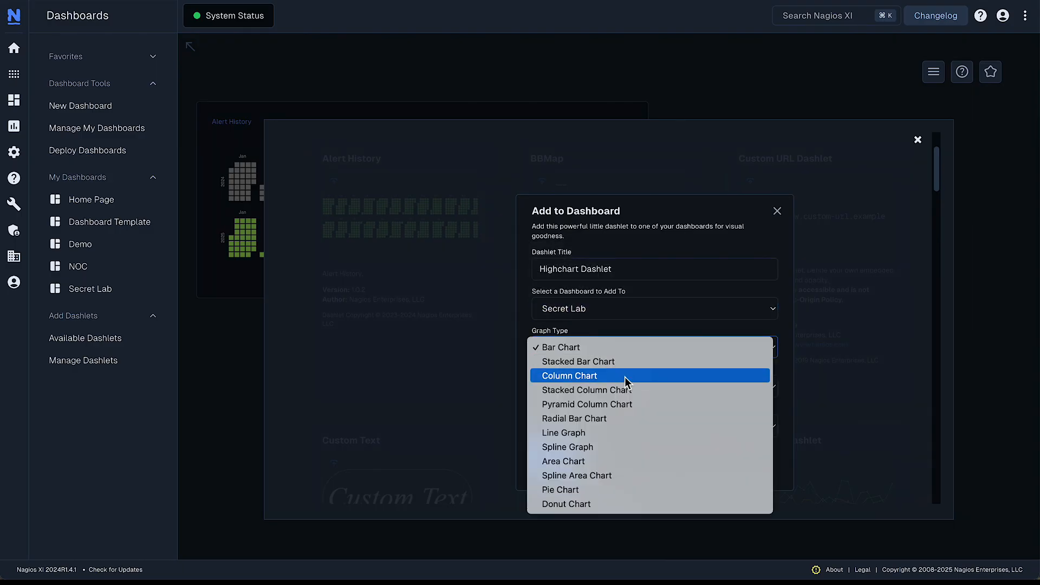
click(579, 362)
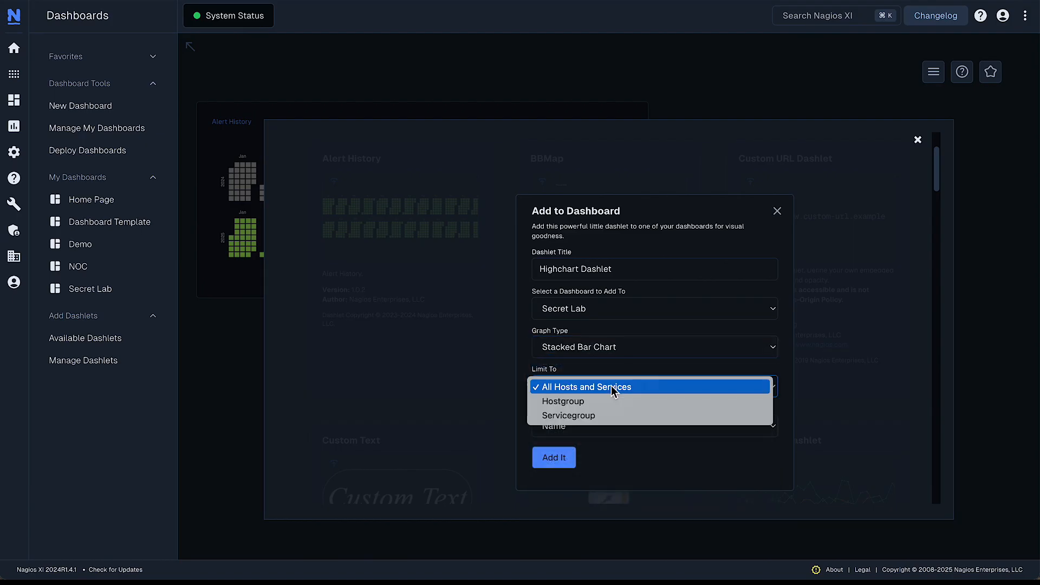
click(564, 401)
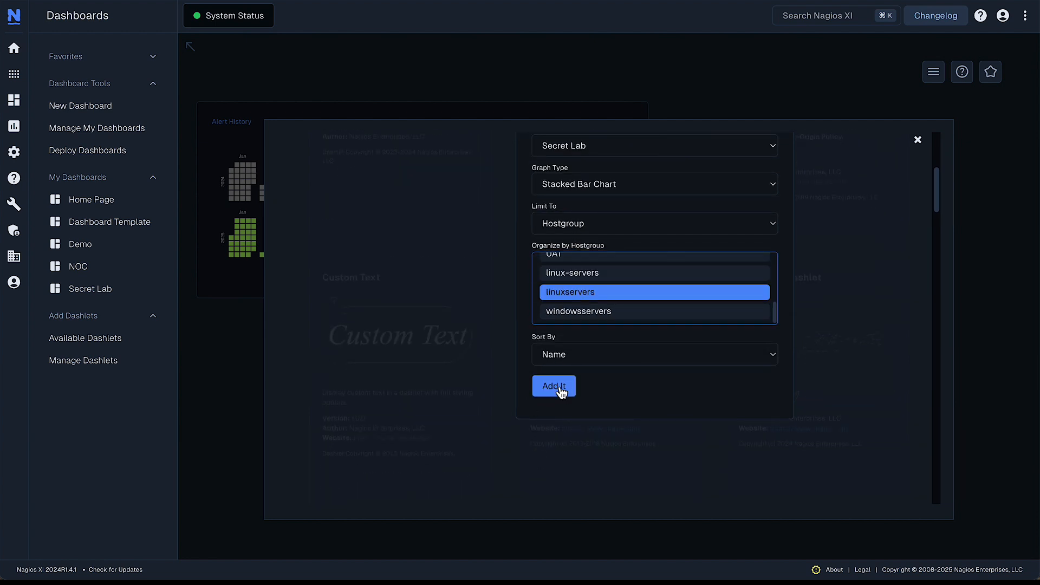
click(554, 385)
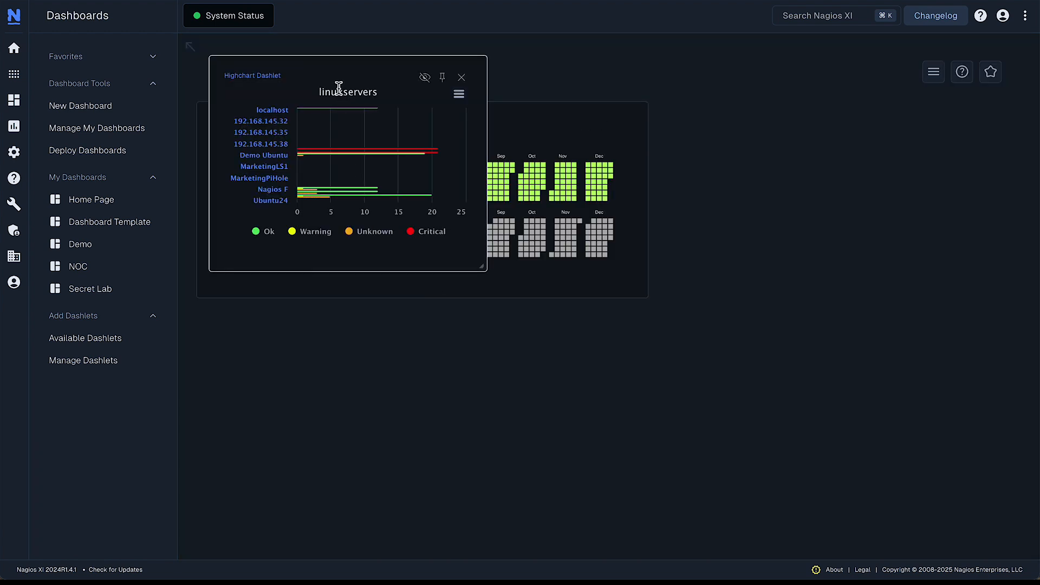
drag(348, 77, 788, 112)
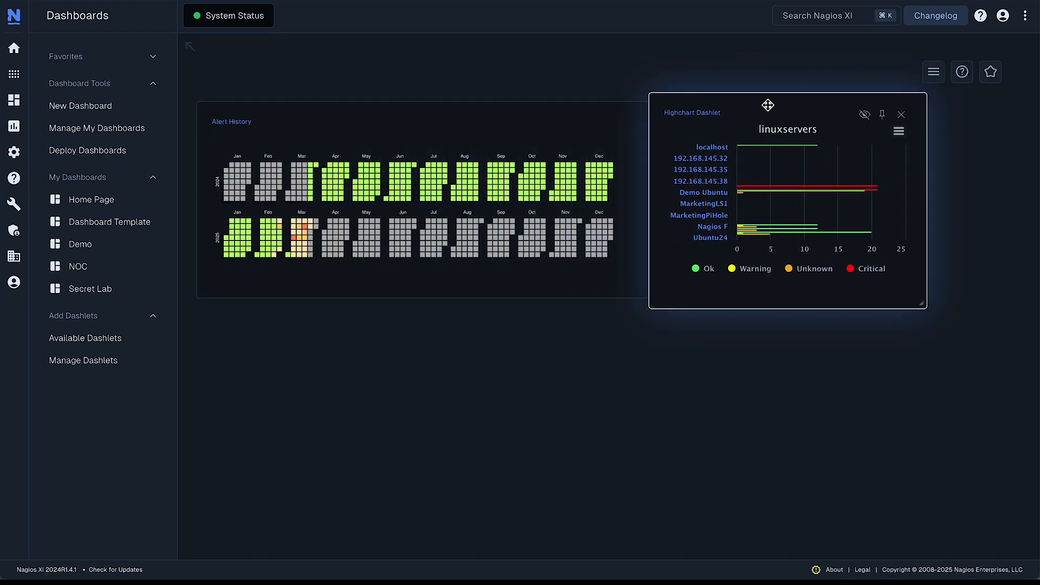
click(934, 72)
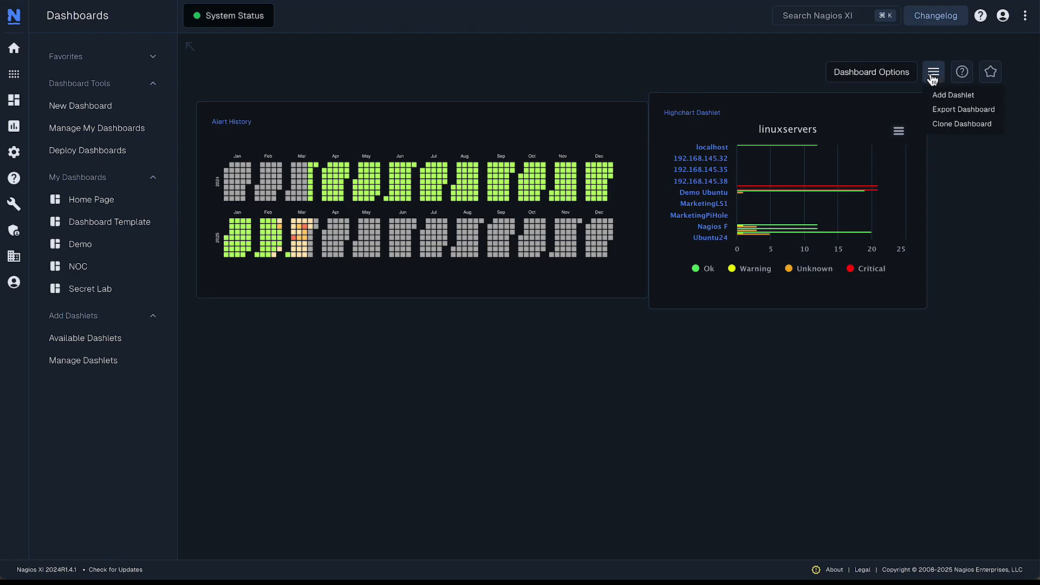
Add a second Highchart dashlet as a Spline Graph limited to a hostgroup
click(953, 96)
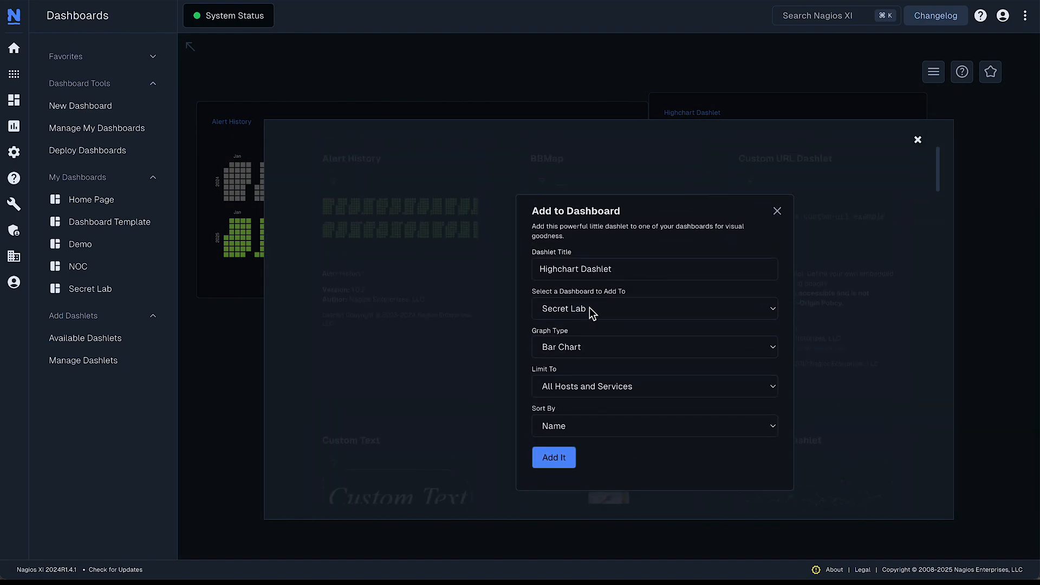
click(654, 346)
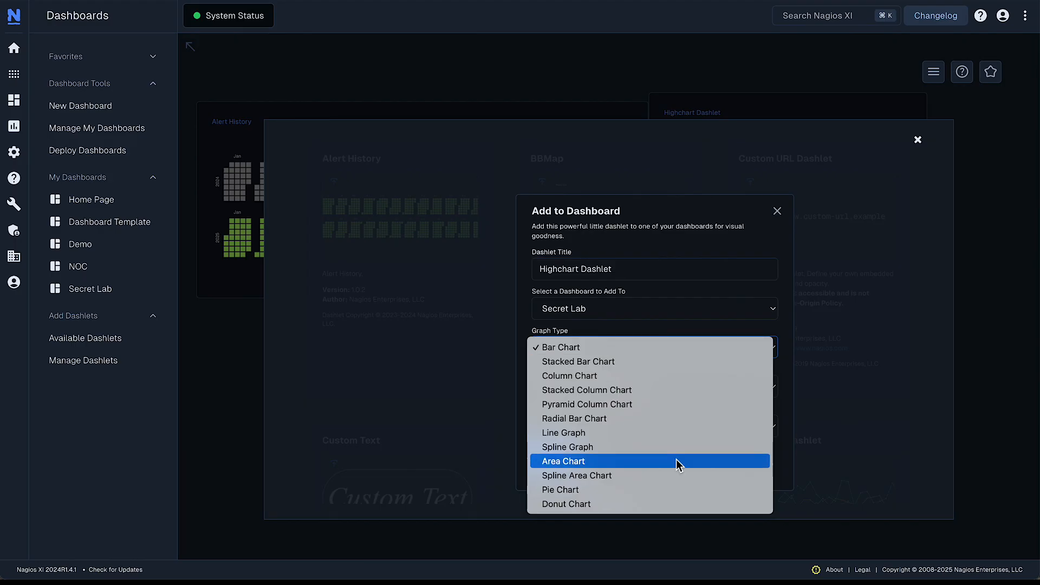
mouse_move(672, 481)
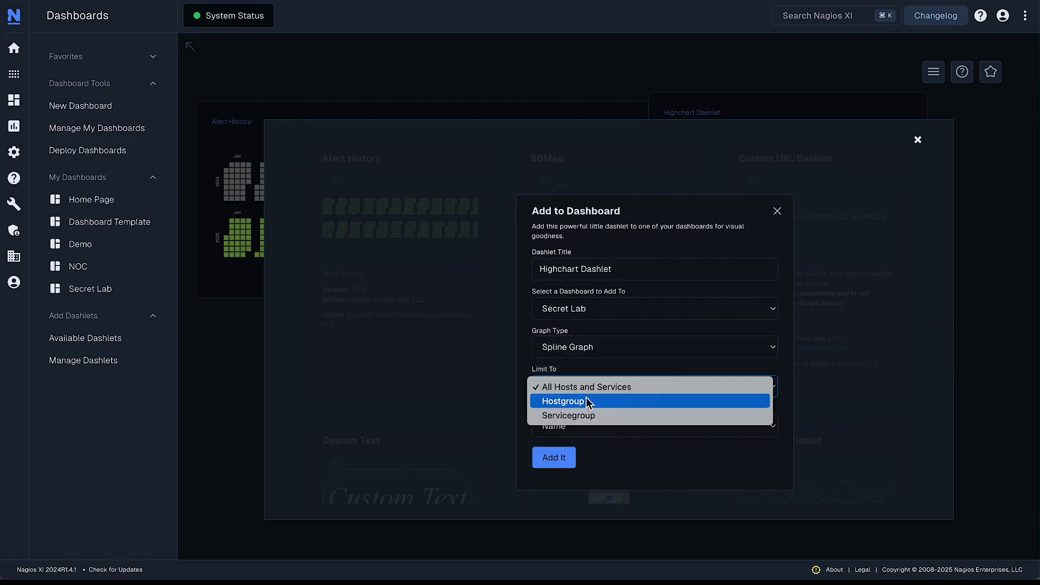
click(563, 401)
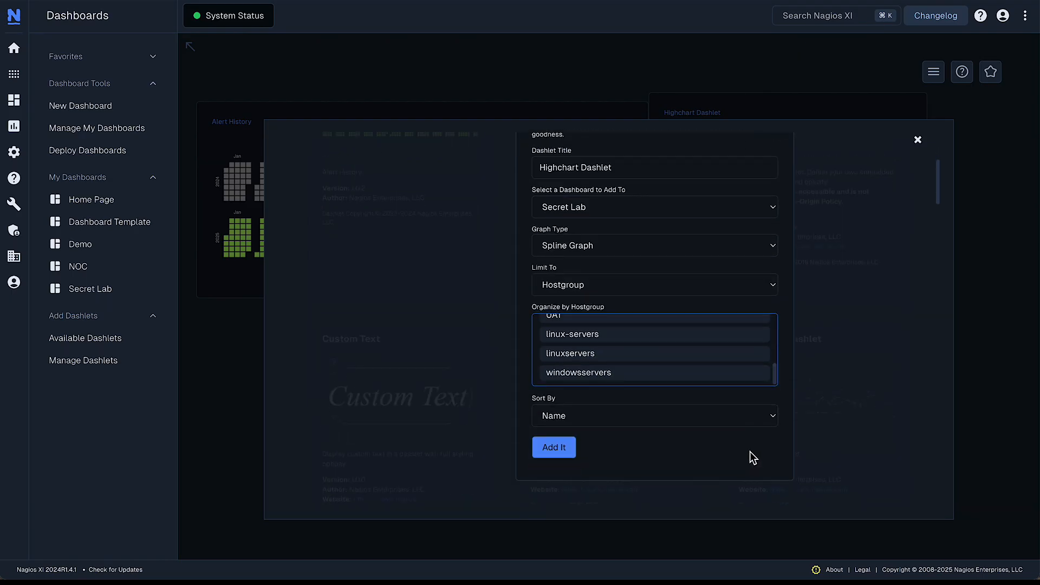
click(554, 446)
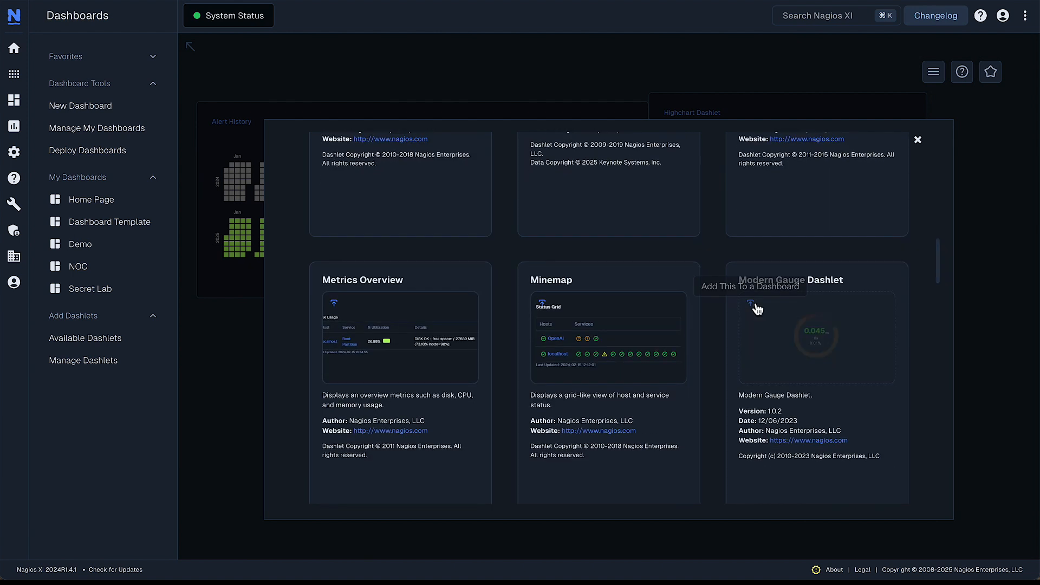
Add a Modern Gauge dashlet to Secret Lab for localhost Current Load using the load5 datasource
click(751, 303)
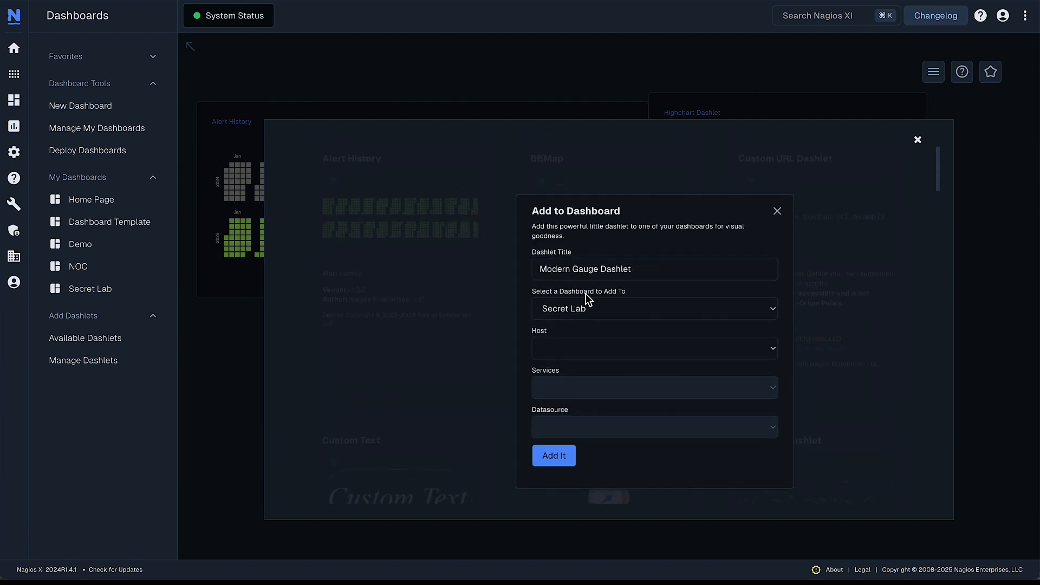
click(654, 348)
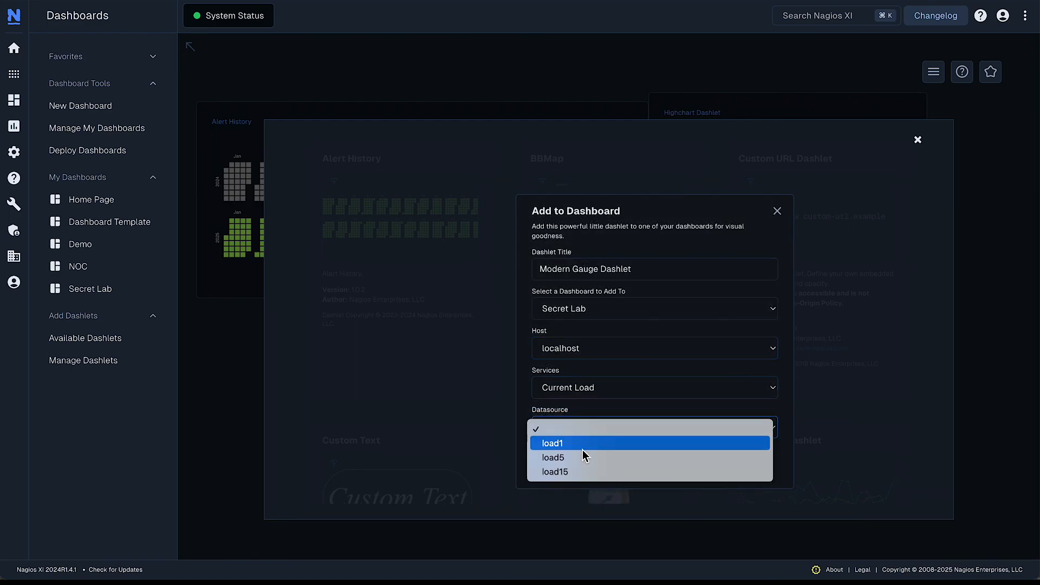
click(553, 457)
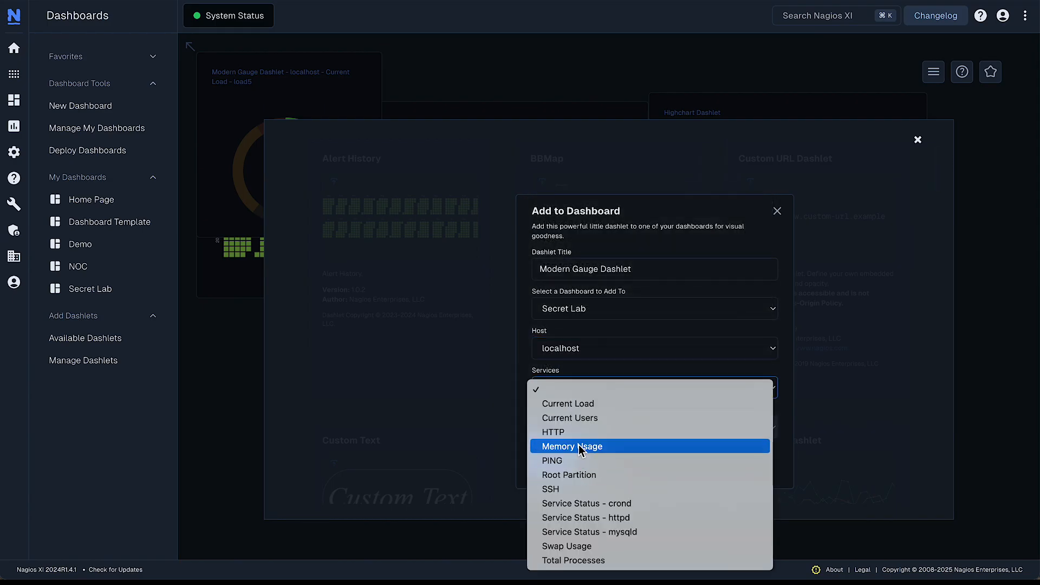
Add a second Modern Gauge dashlet to Secret Lab for localhost Memory Usage total
click(572, 446)
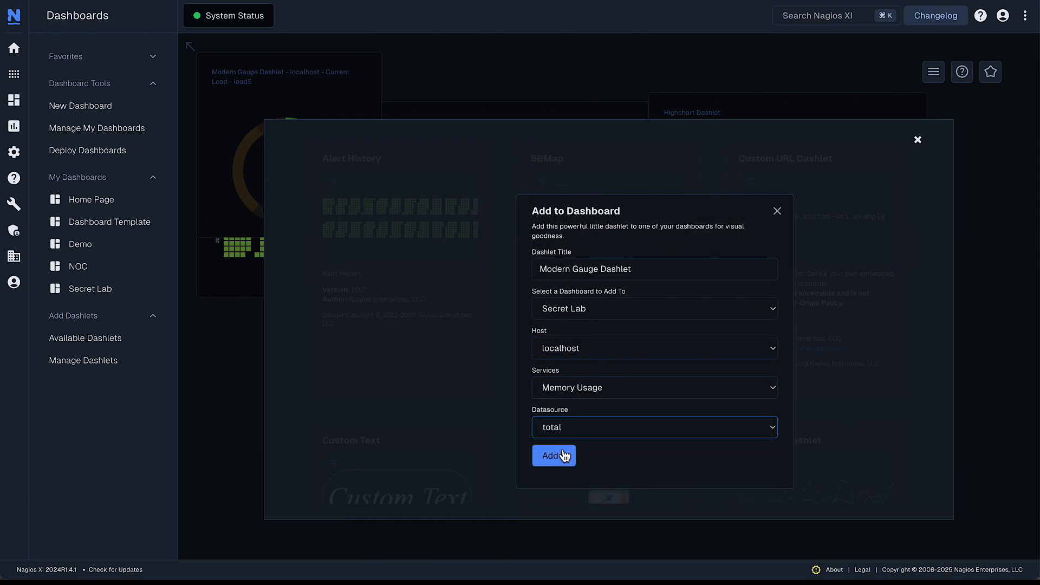
click(554, 455)
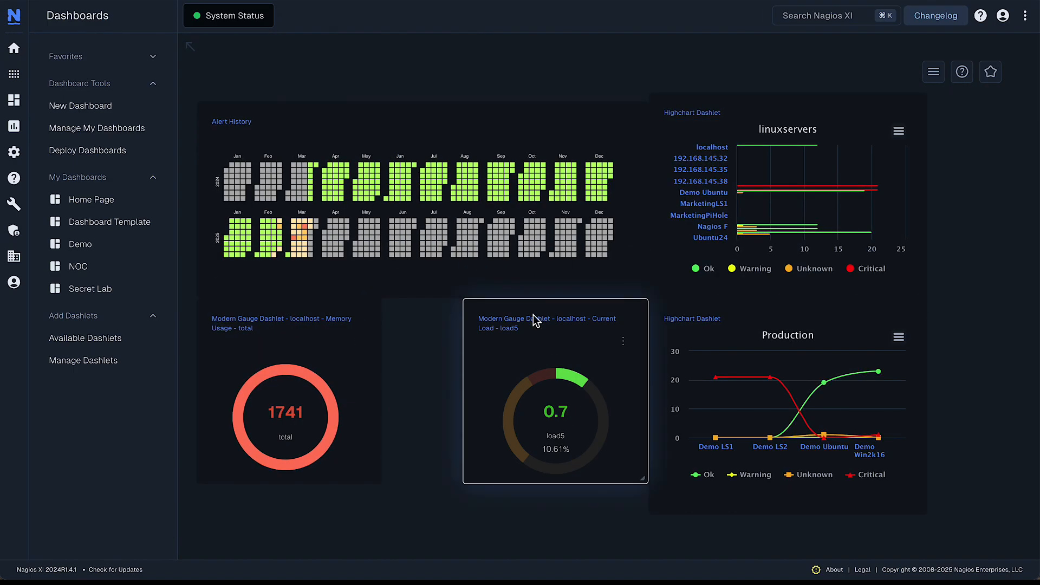
Drag the Production chart and gauges into an even two-row grid beside the linuxservers chart
drag(788, 335, 706, 312)
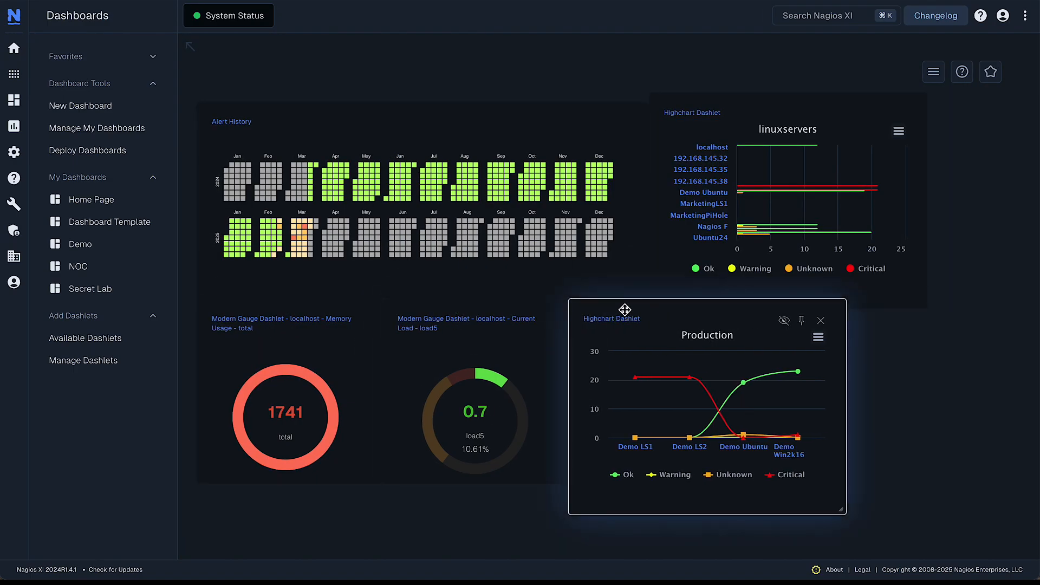
drag(846, 513, 928, 477)
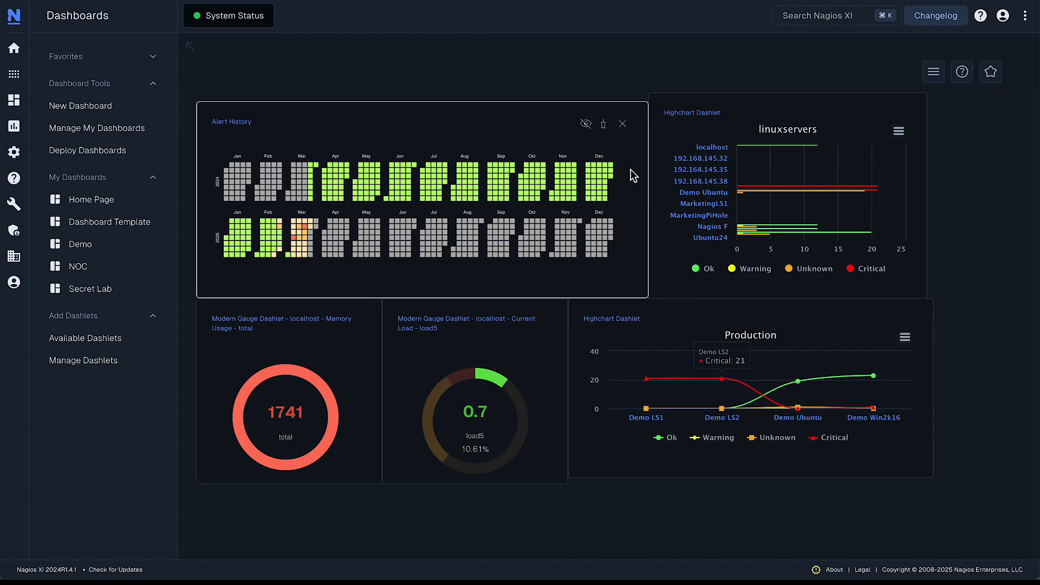
mouse_move(516, 123)
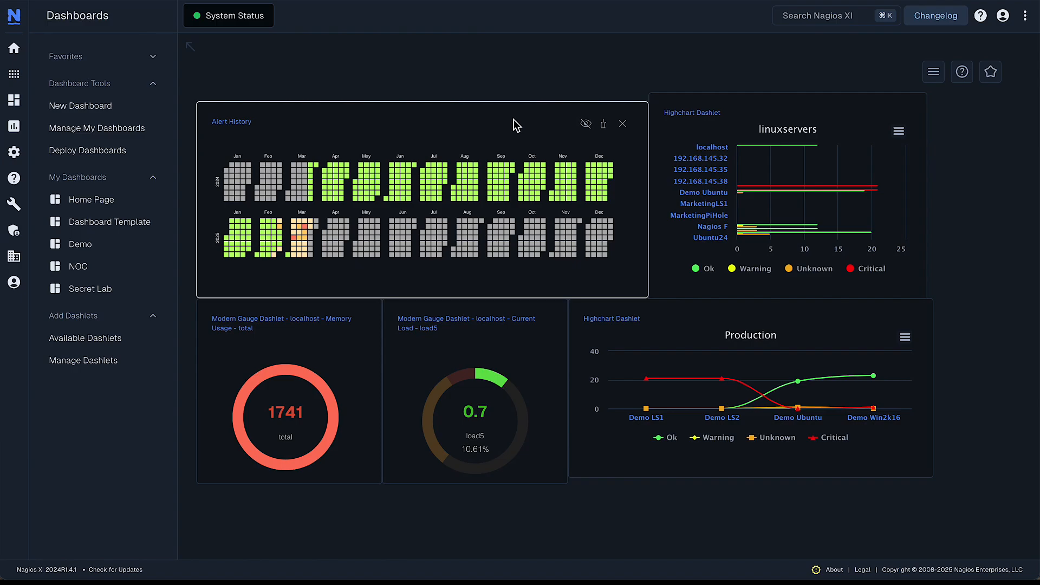
mouse_move(13, 126)
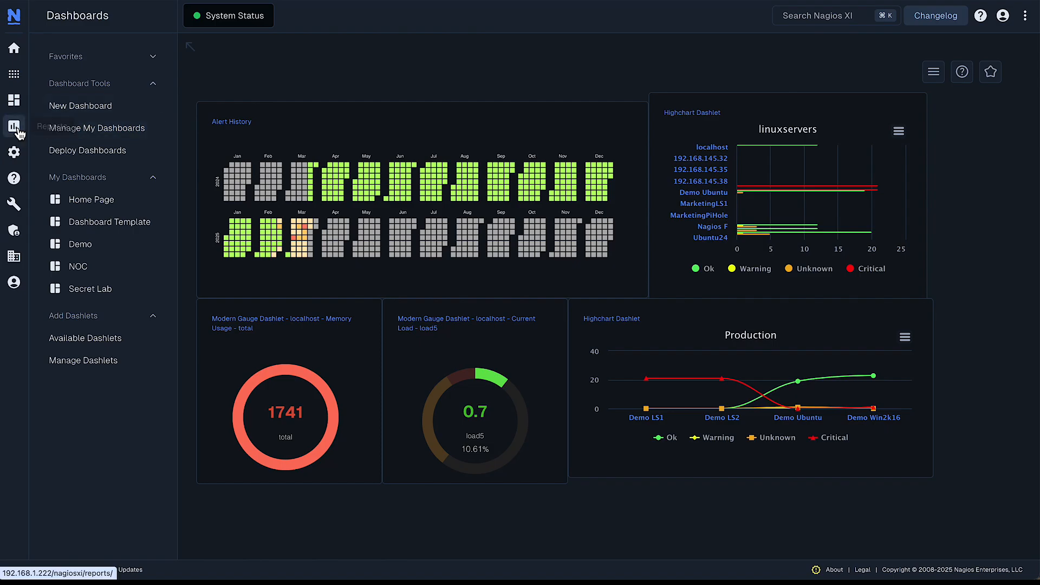
From Reports, add the Average Host Availability chart to the Secret Lab dashboard
click(13, 126)
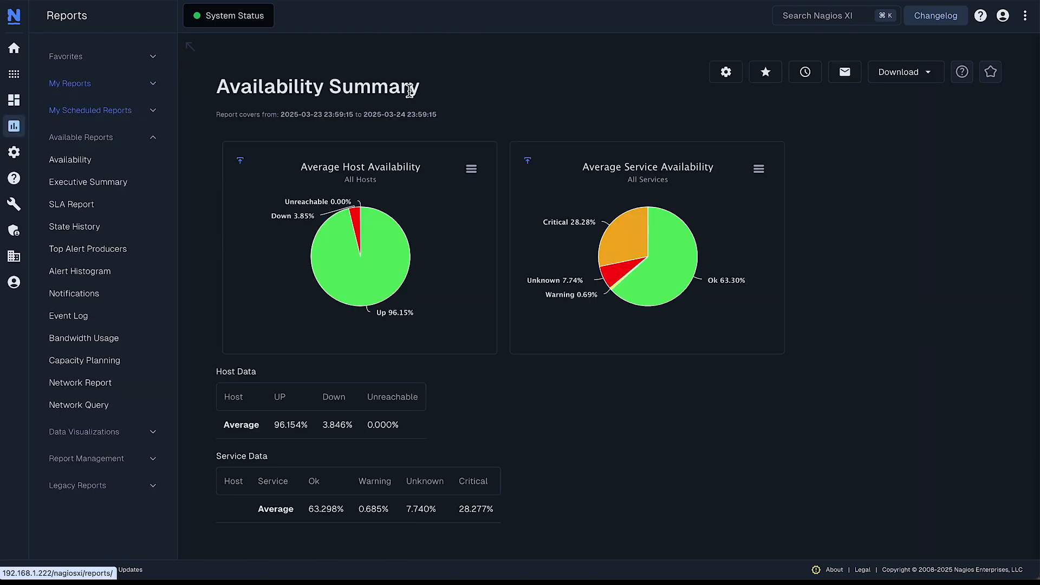
mouse_move(195, 139)
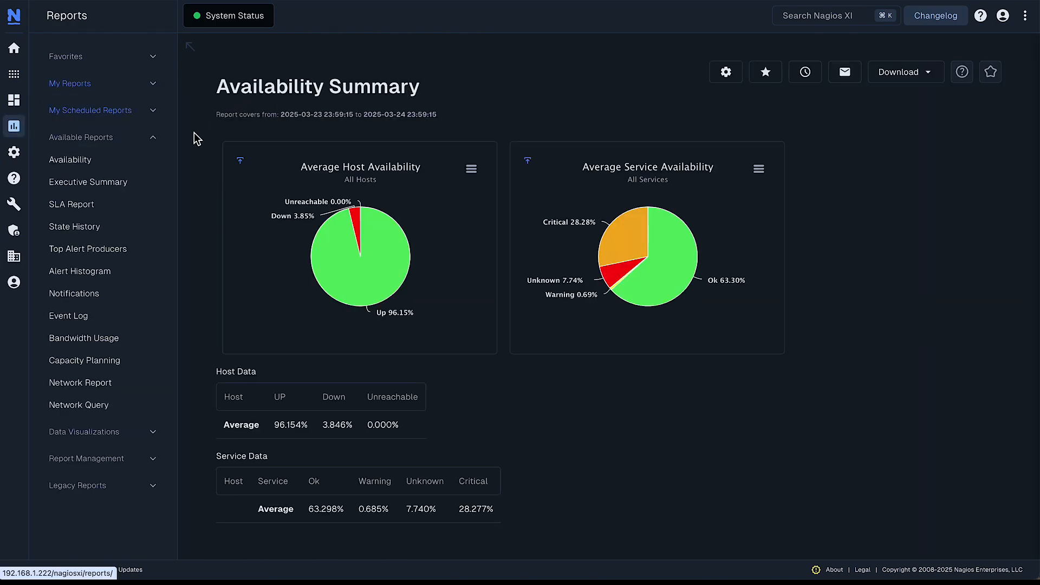
mouse_move(203, 369)
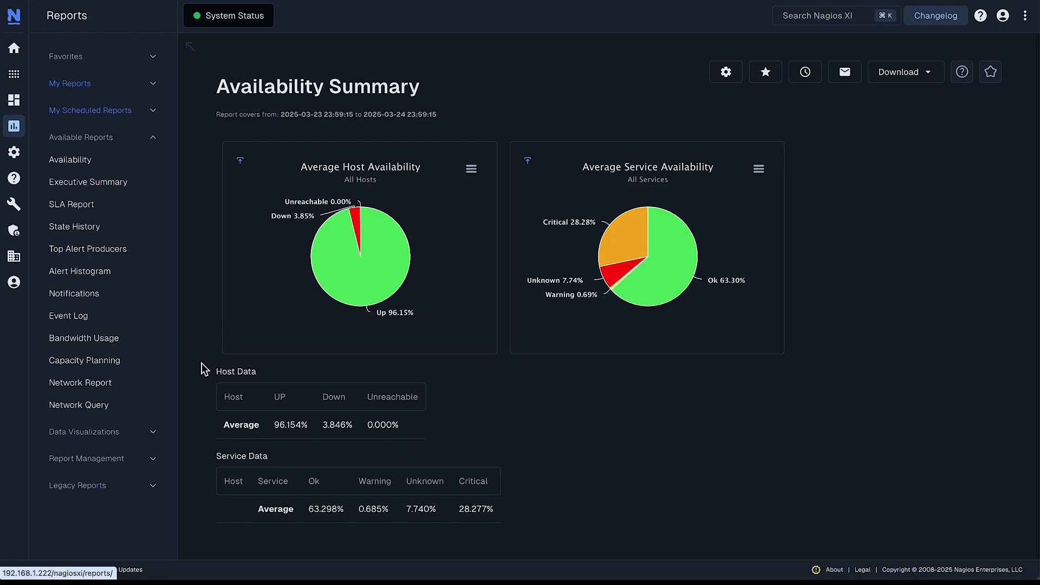
mouse_move(296, 135)
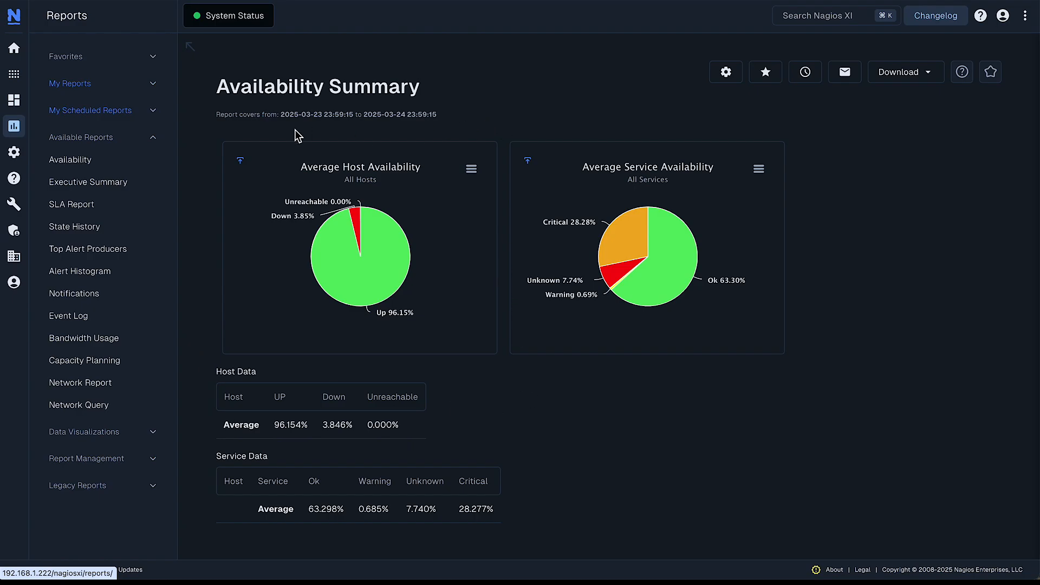
mouse_move(241, 162)
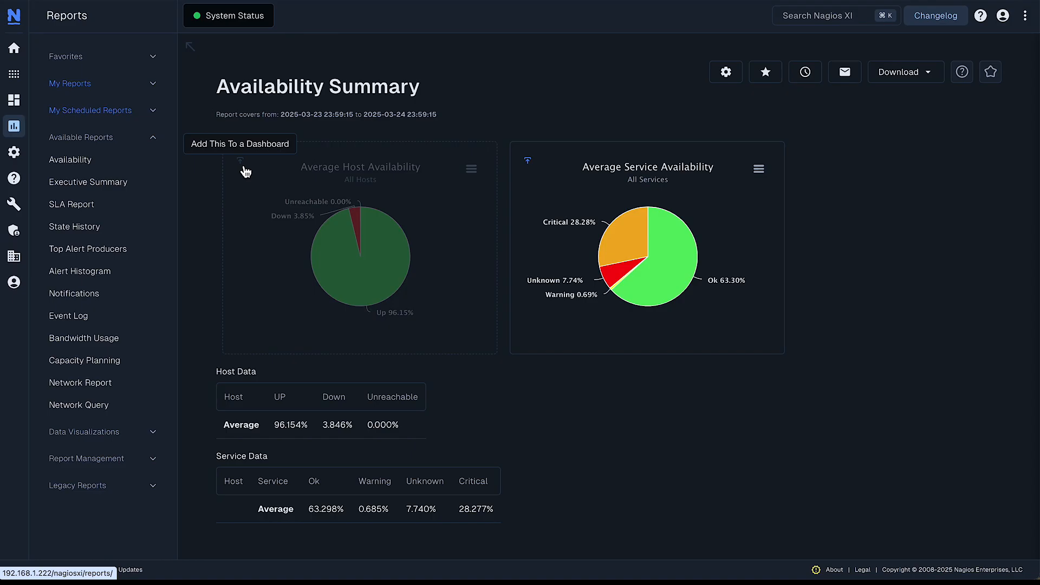
click(240, 161)
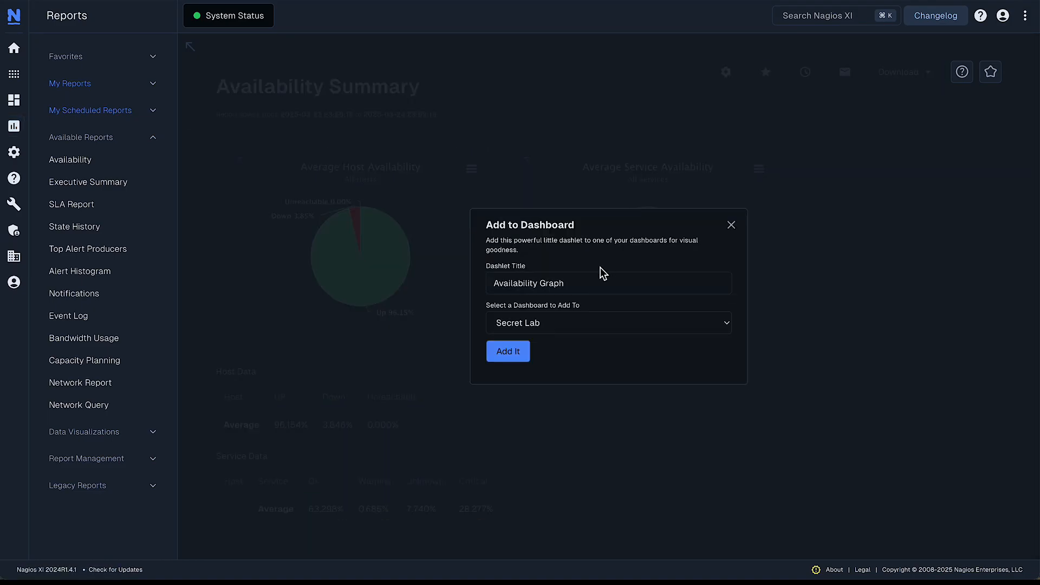
click(608, 323)
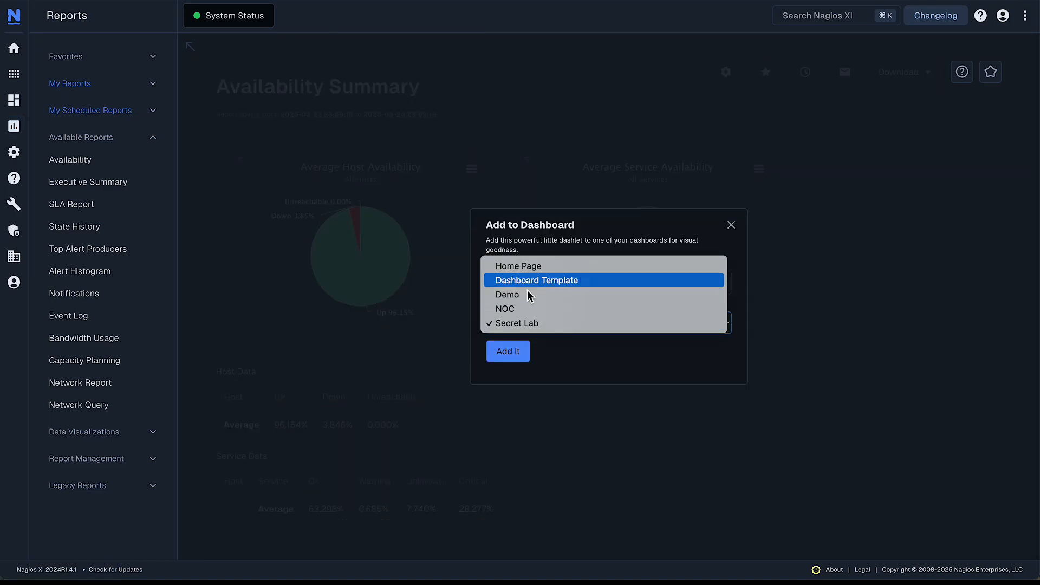
click(508, 351)
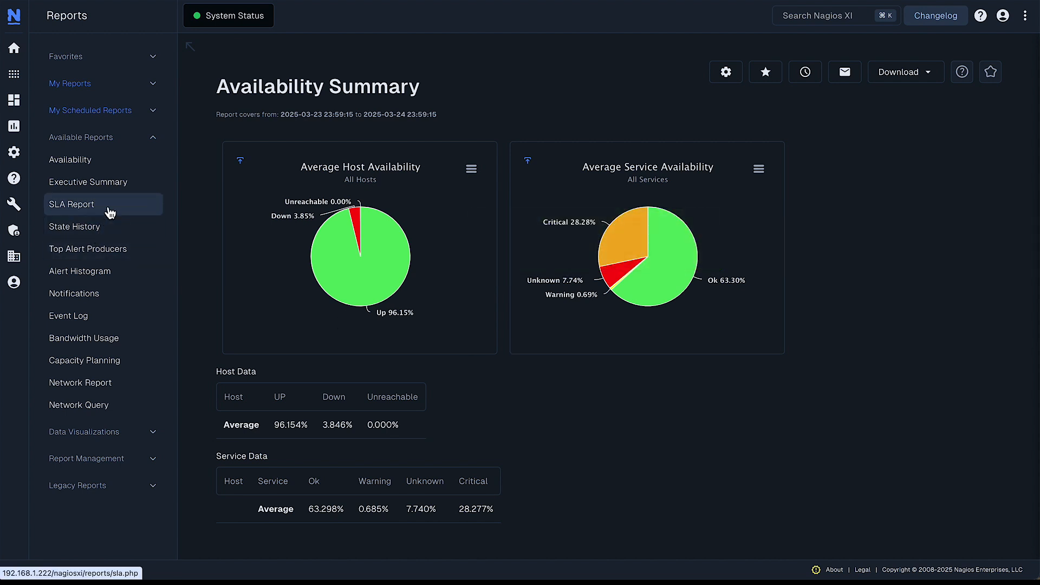
Add the SLA Report dashlet to Secret Lab from the Executive Summary, then view the Alert Histogram report
click(87, 182)
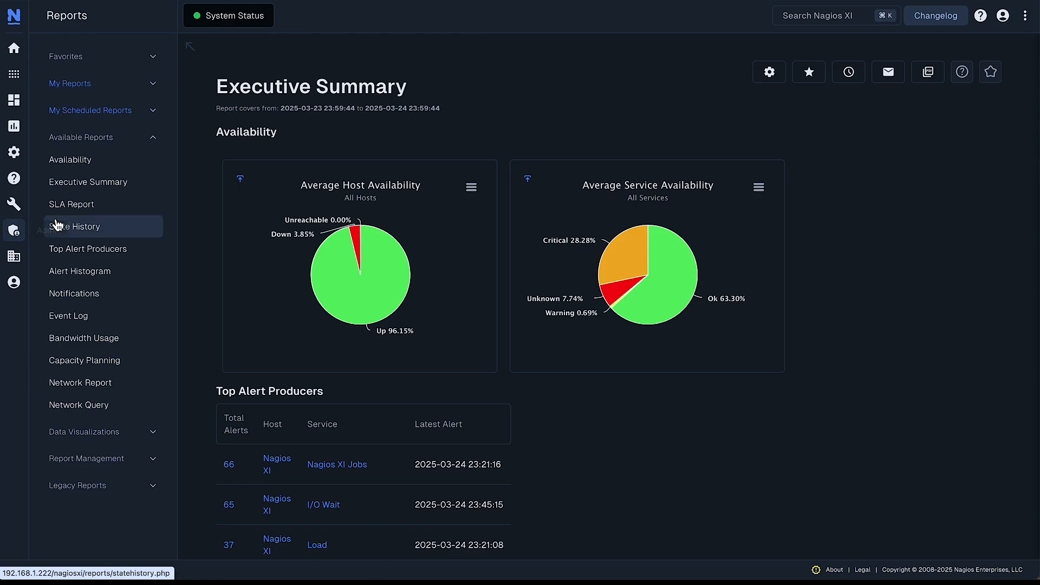
click(71, 204)
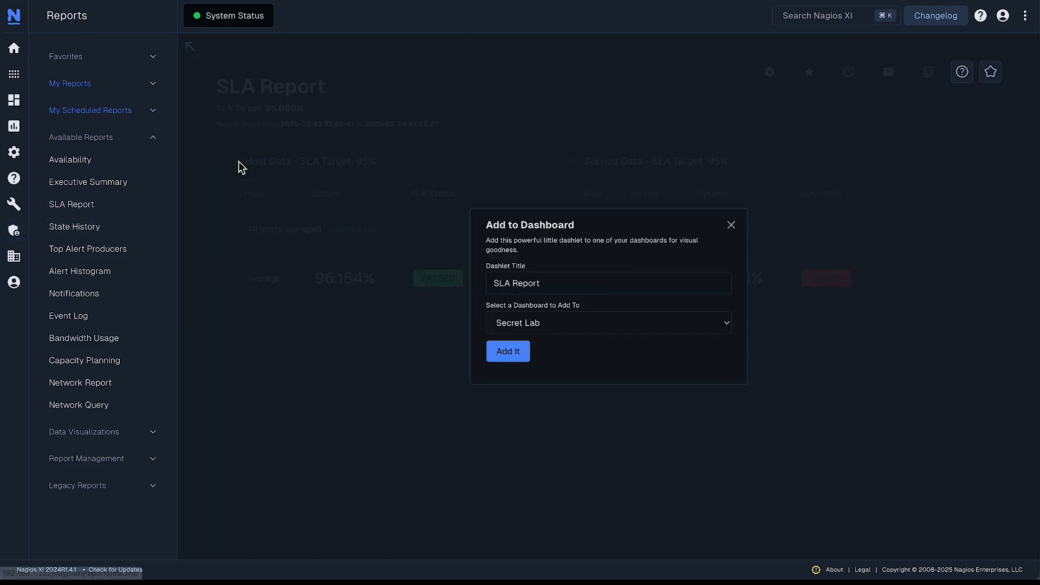
click(508, 351)
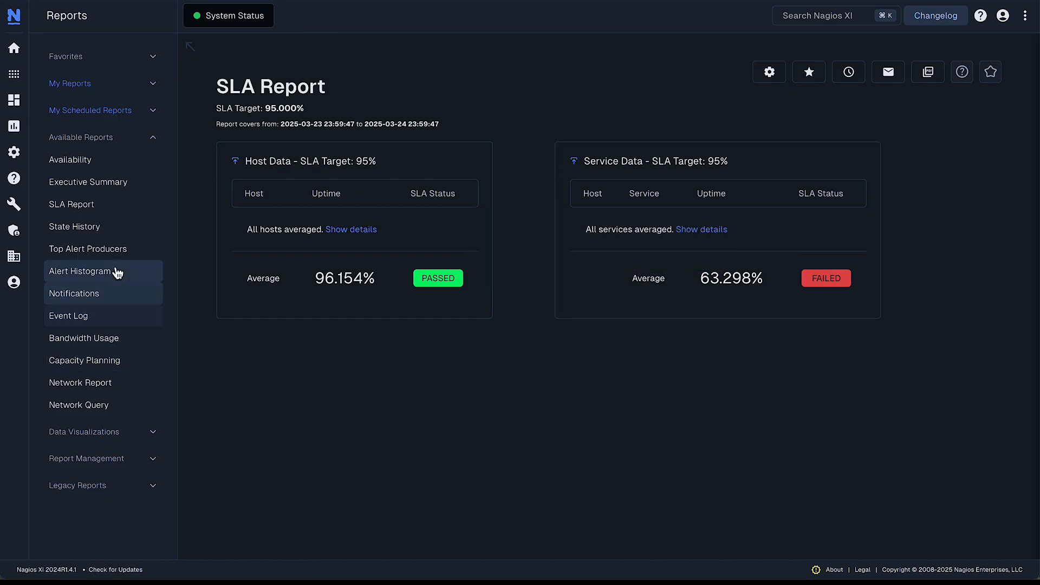
click(79, 271)
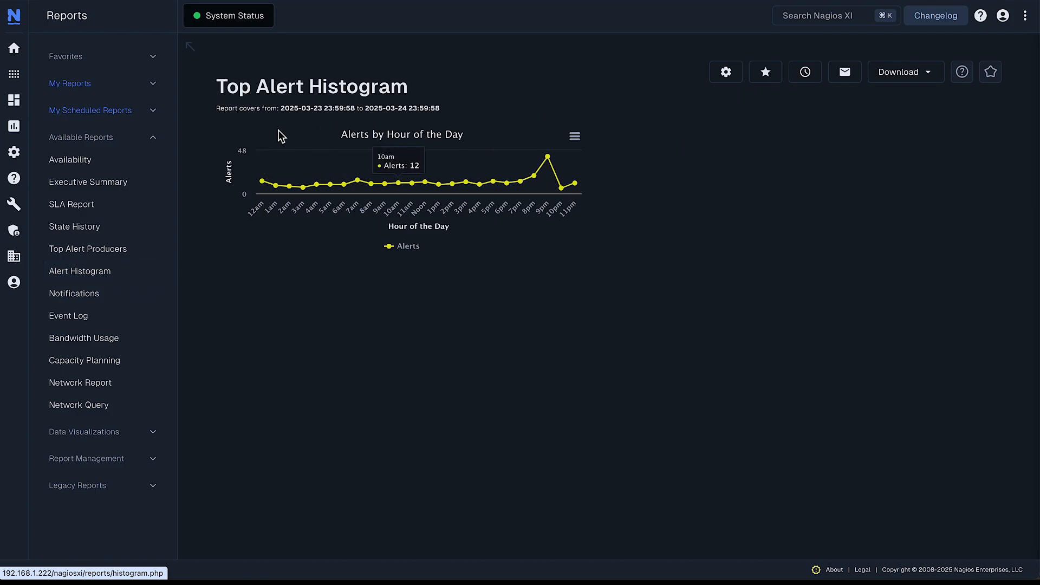
Fetch the Event Log report's permalink, select its URL for copying, and return to Dashboards
click(68, 316)
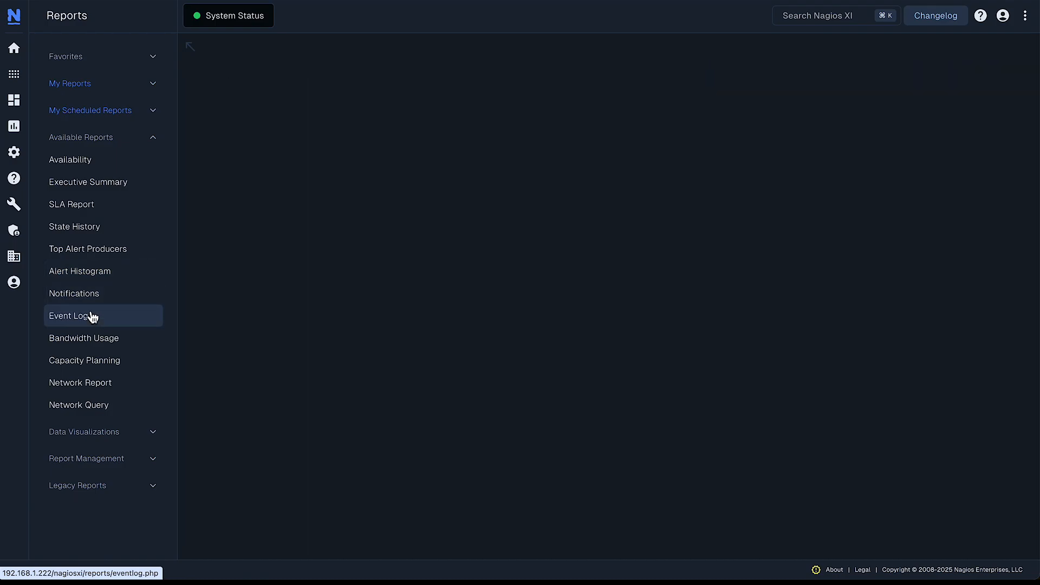
click(67, 317)
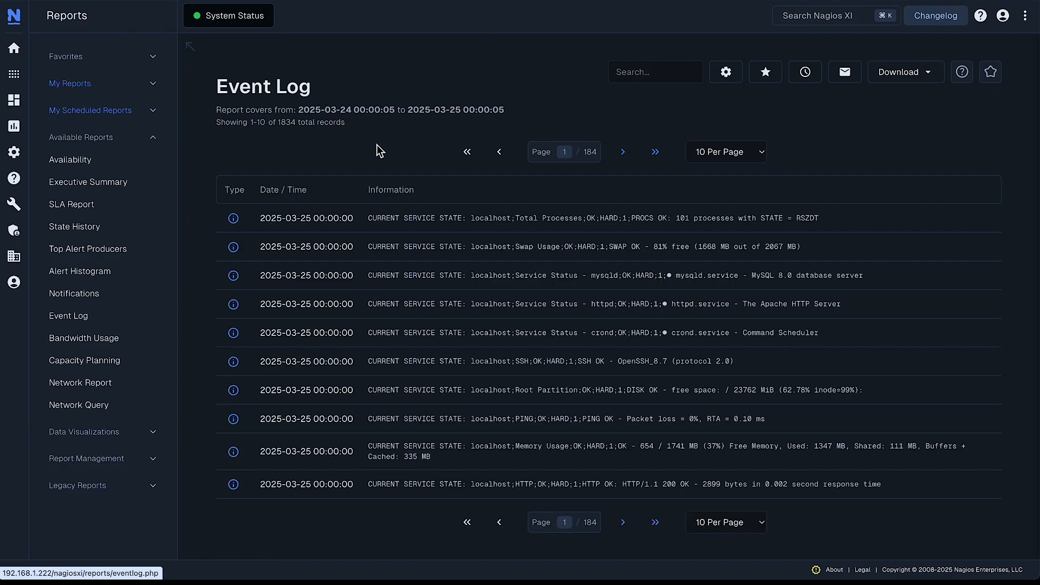
click(1024, 15)
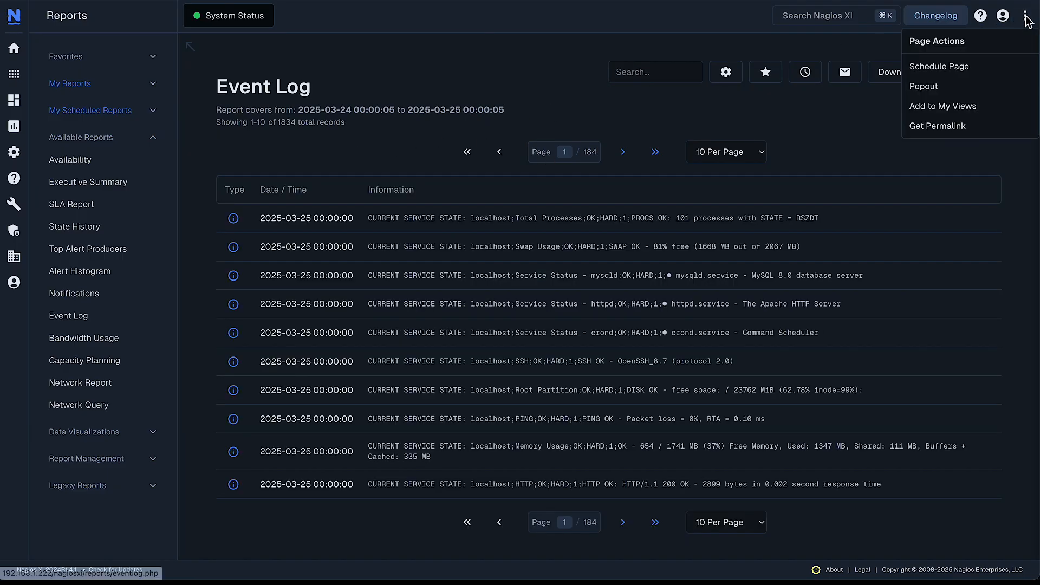
click(937, 126)
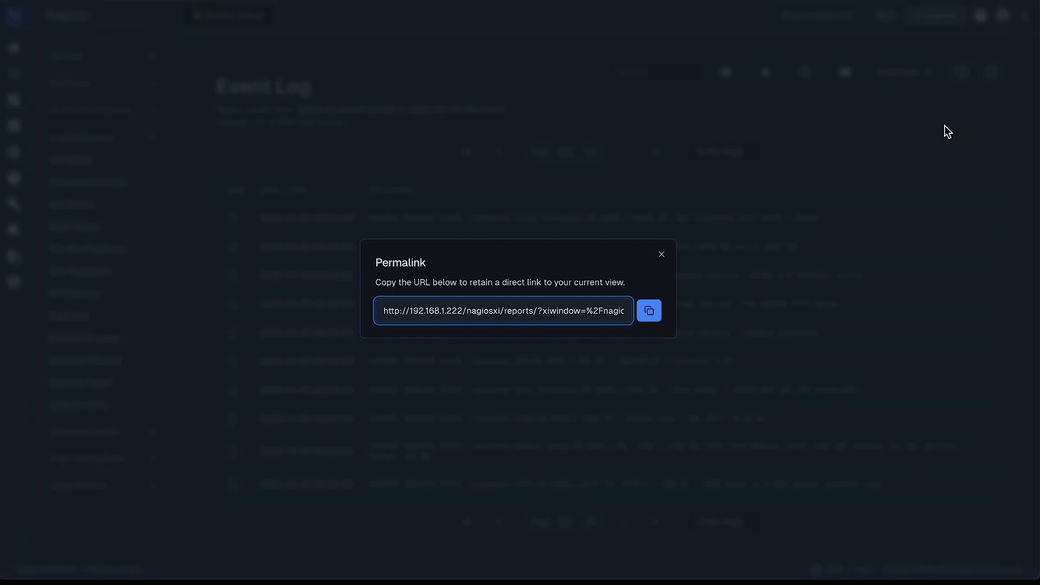
triple_click(503, 311)
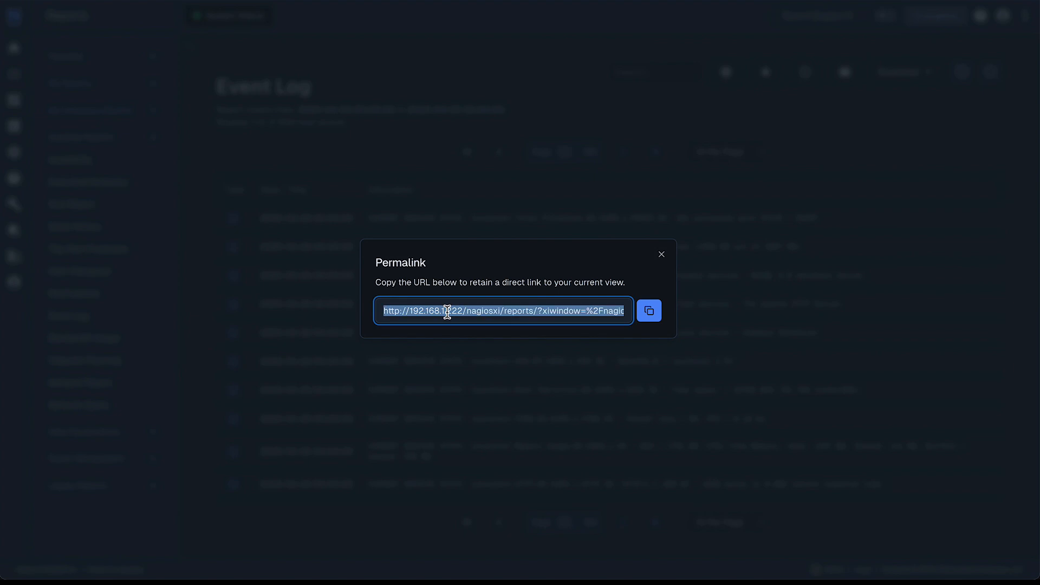
mouse_move(662, 258)
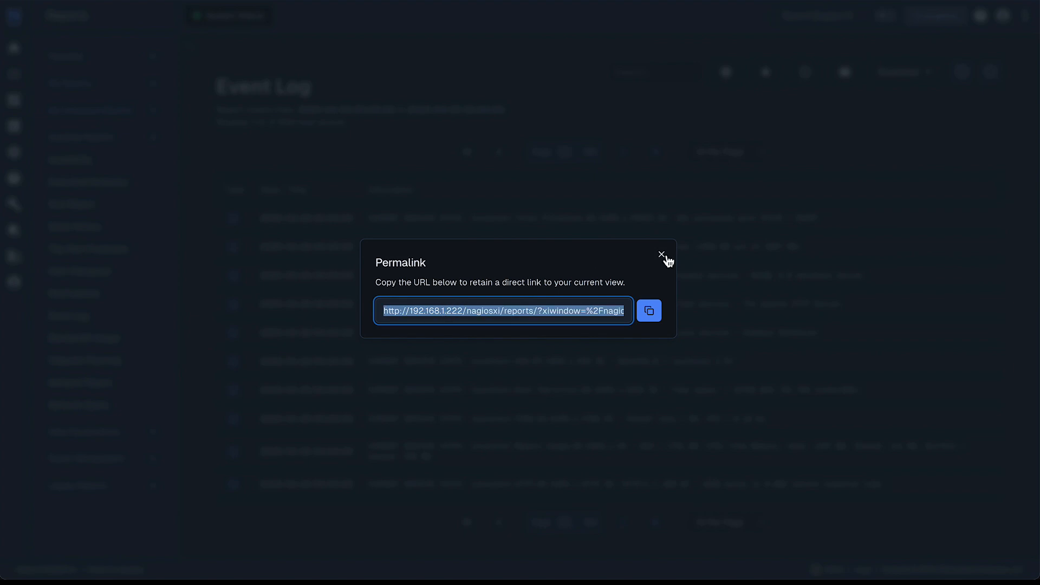
click(661, 254)
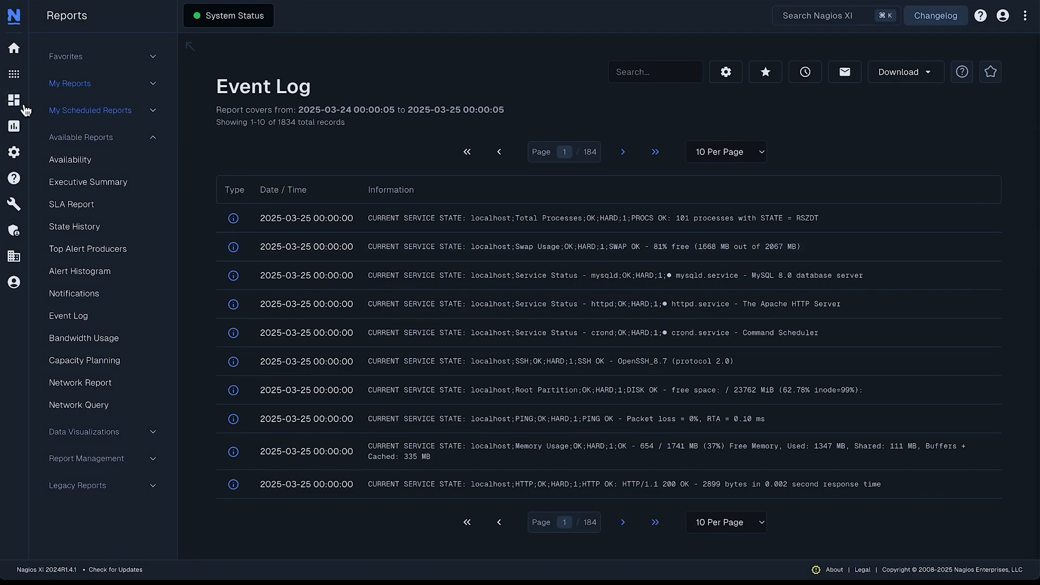
click(13, 99)
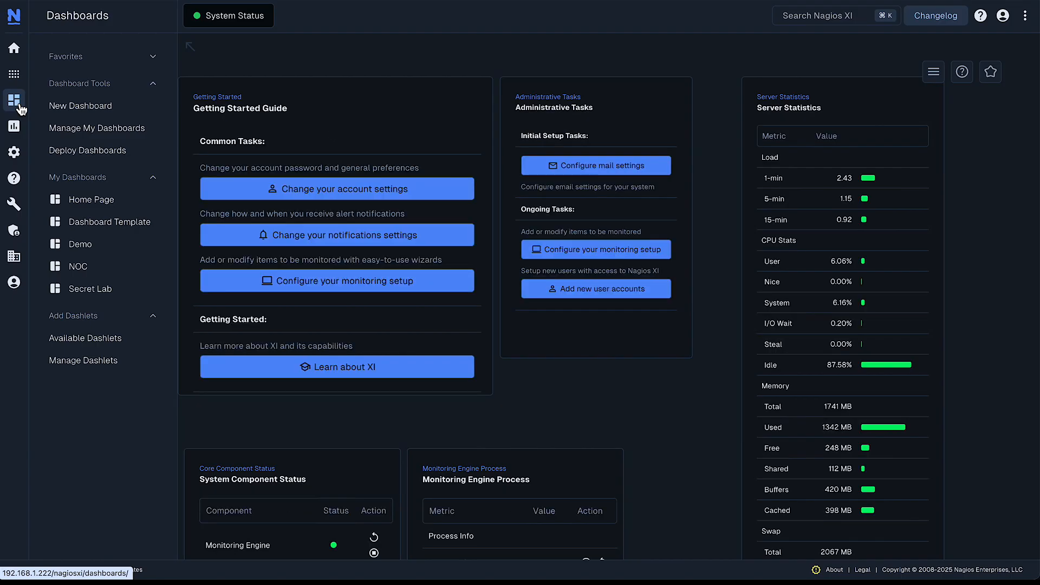
Add a Custom URL dashlet titled 'Event Log' pointing at the permalink to Secret Lab
click(90, 288)
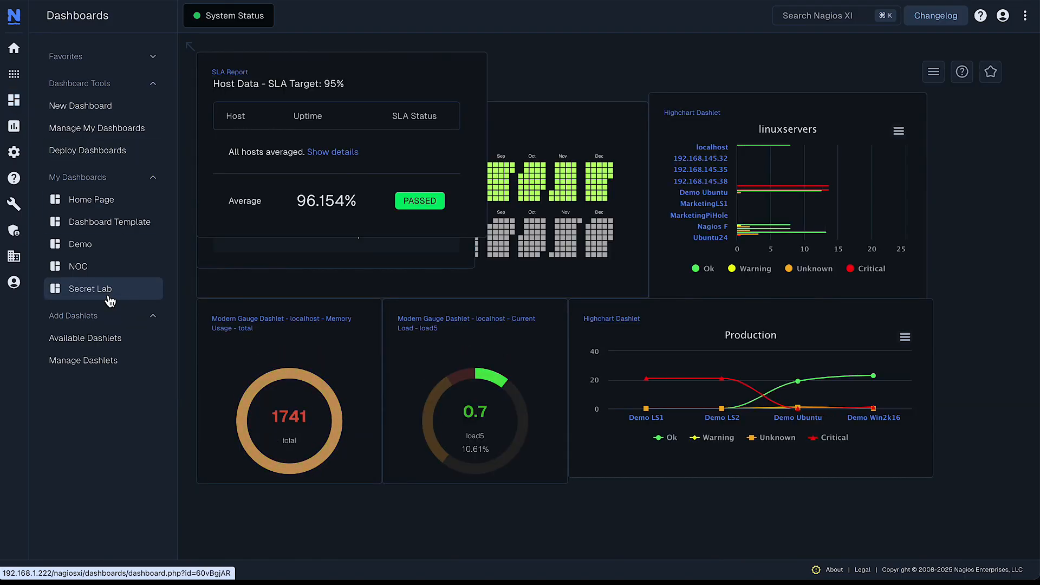
click(934, 72)
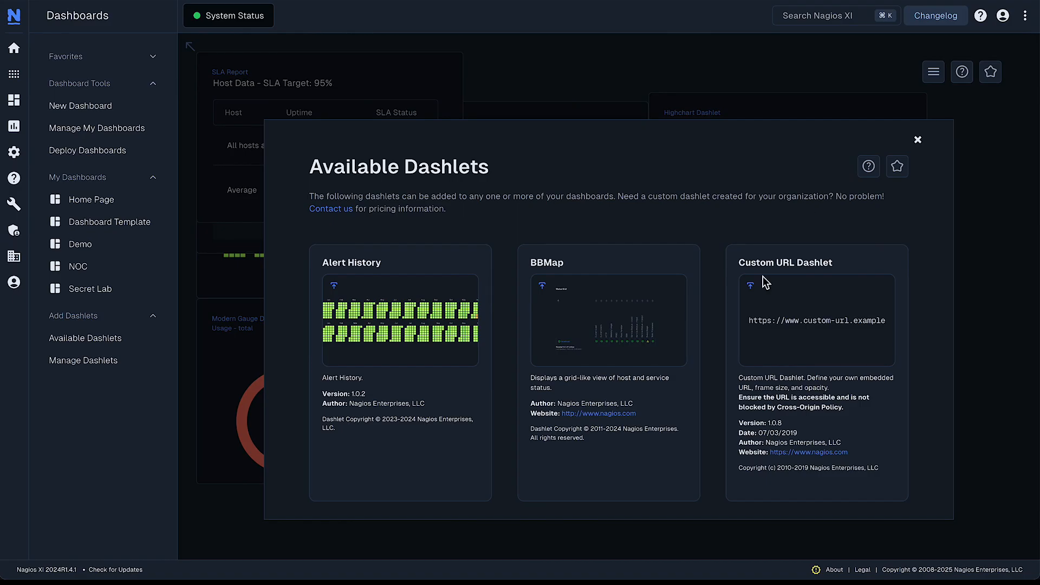
mouse_move(749, 288)
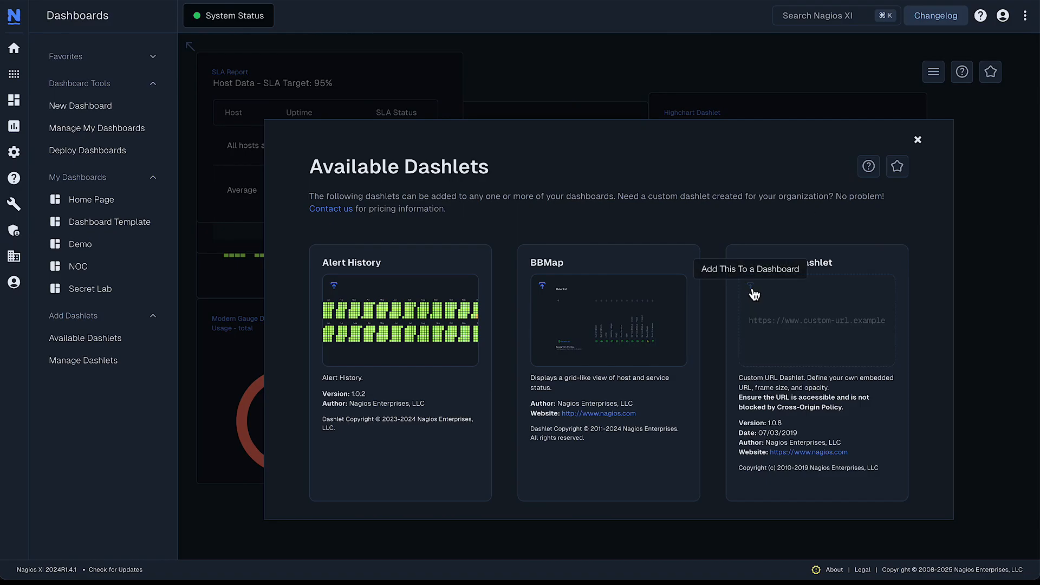
click(754, 294)
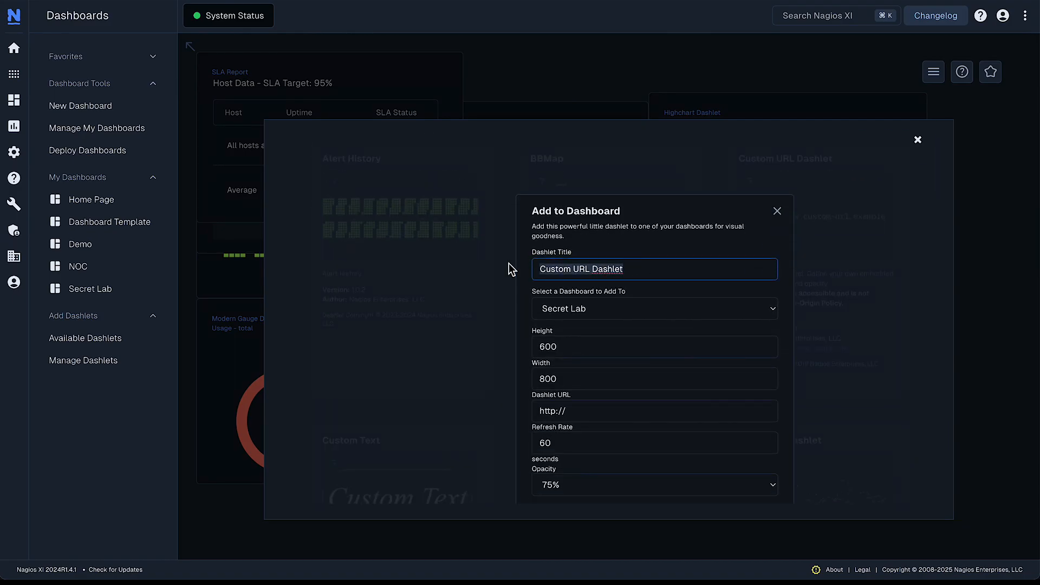
text(Event Log)
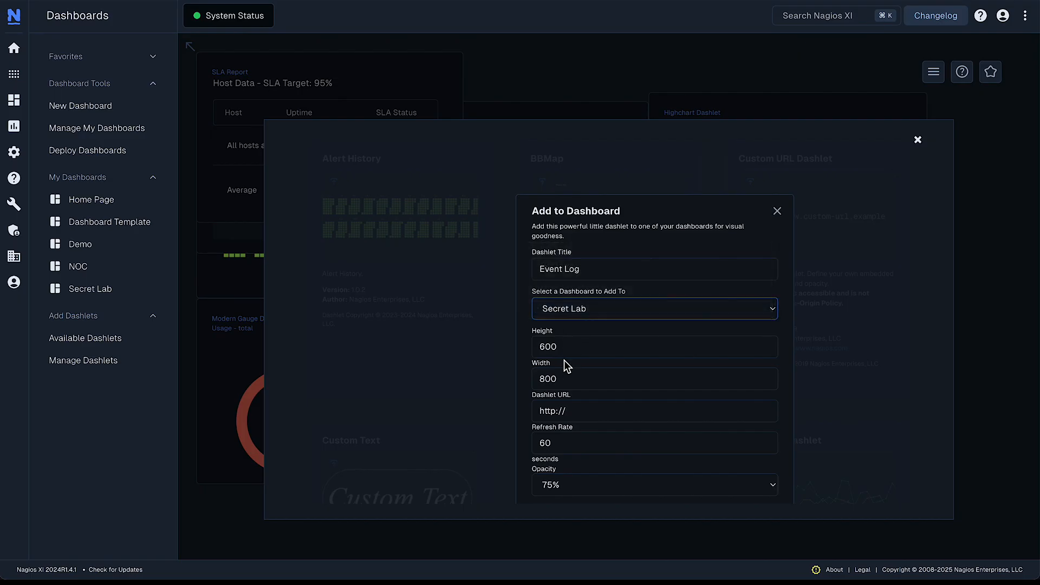
click(656, 411)
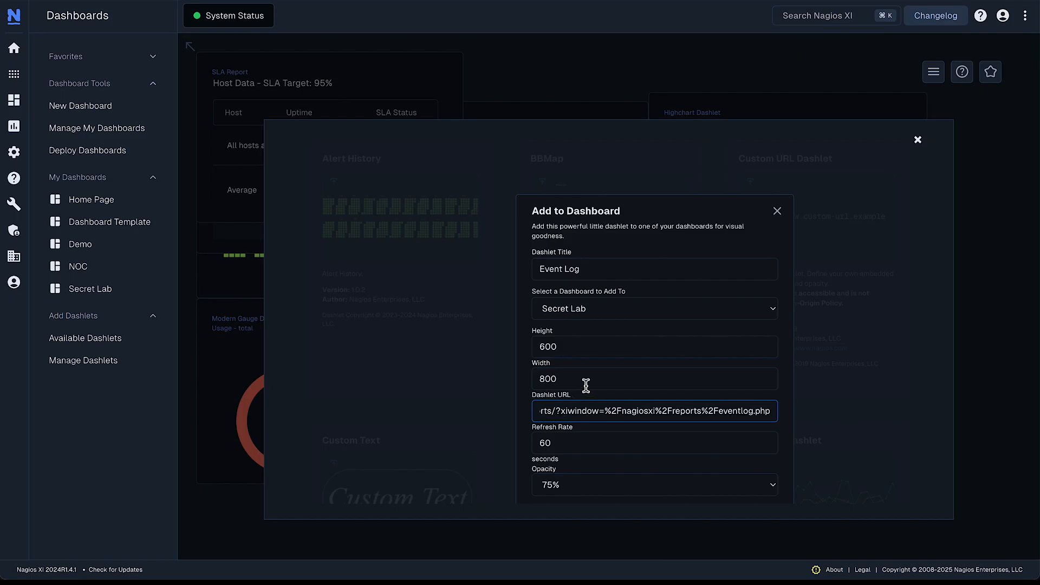
scroll(down, 3)
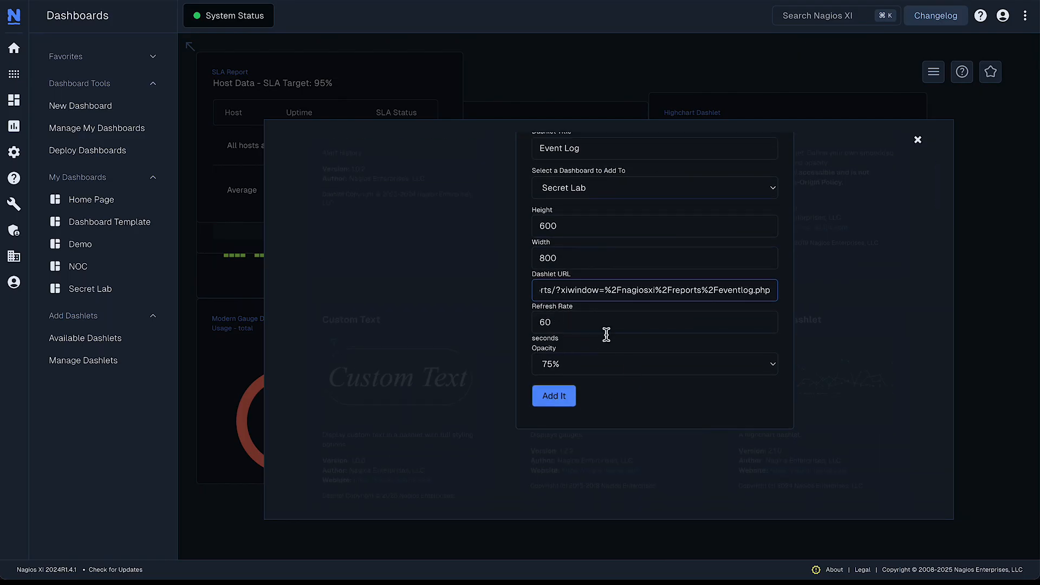
click(553, 397)
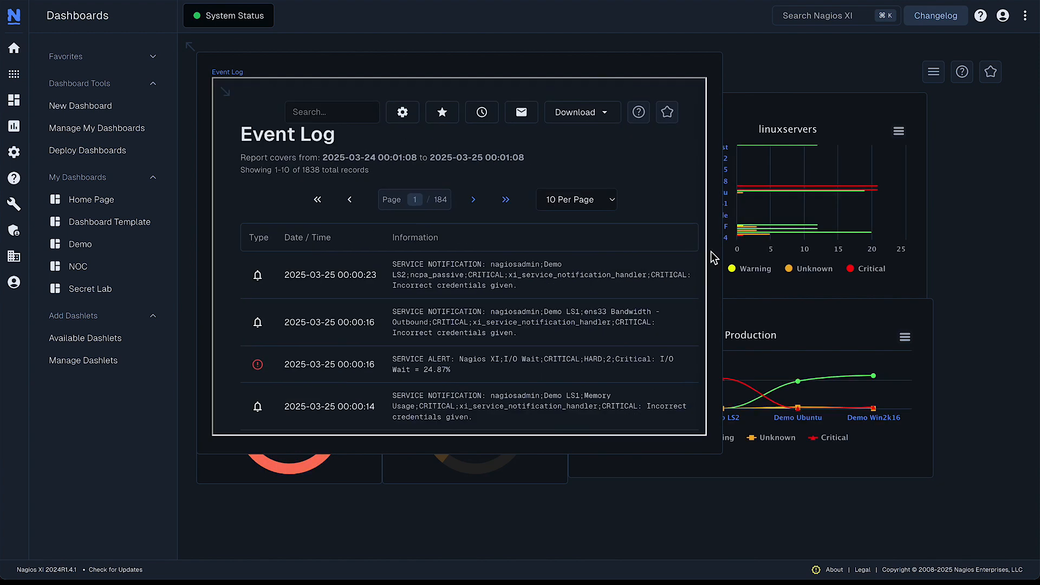
mouse_move(405, 71)
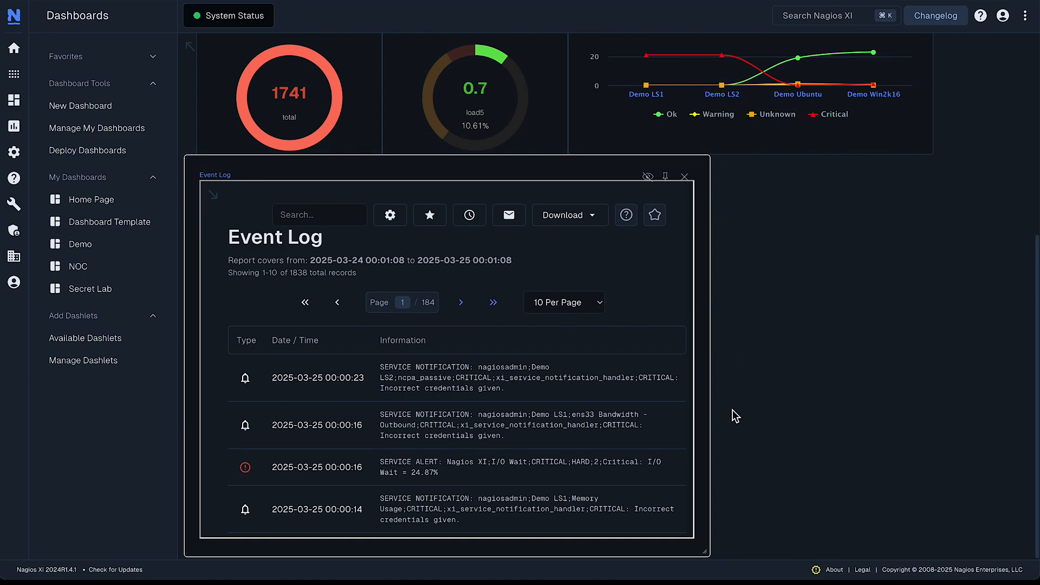
Widen the Event Log dashlet across the bottom of Secret Lab beneath the gauges
drag(706, 551, 497, 550)
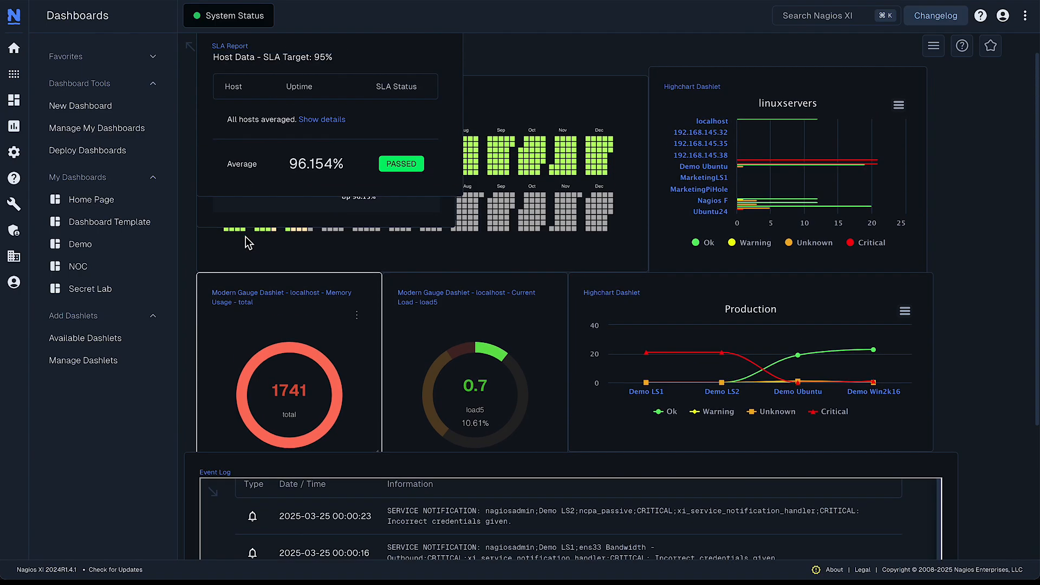
scroll(down, 3)
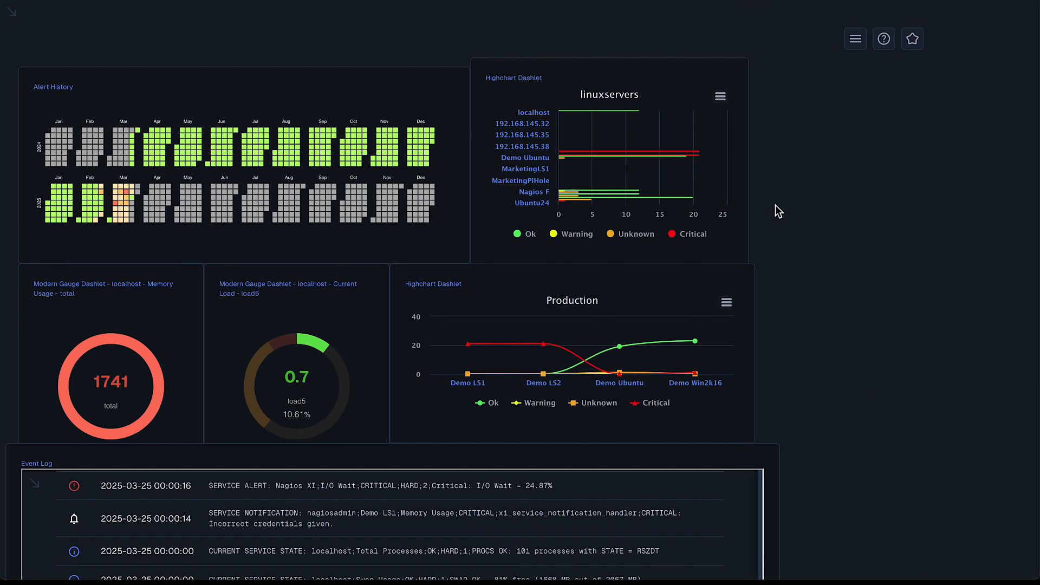
mouse_move(796, 201)
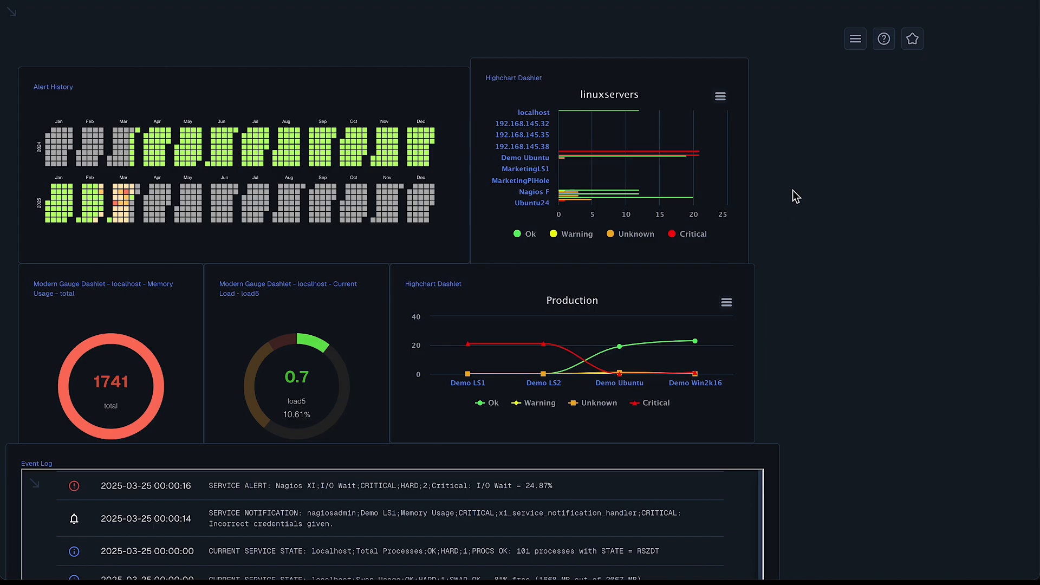
Scroll the full-screen Secret Lab dashboard down to the Availability Graph and SLA Report dashlets
scroll(down, 3)
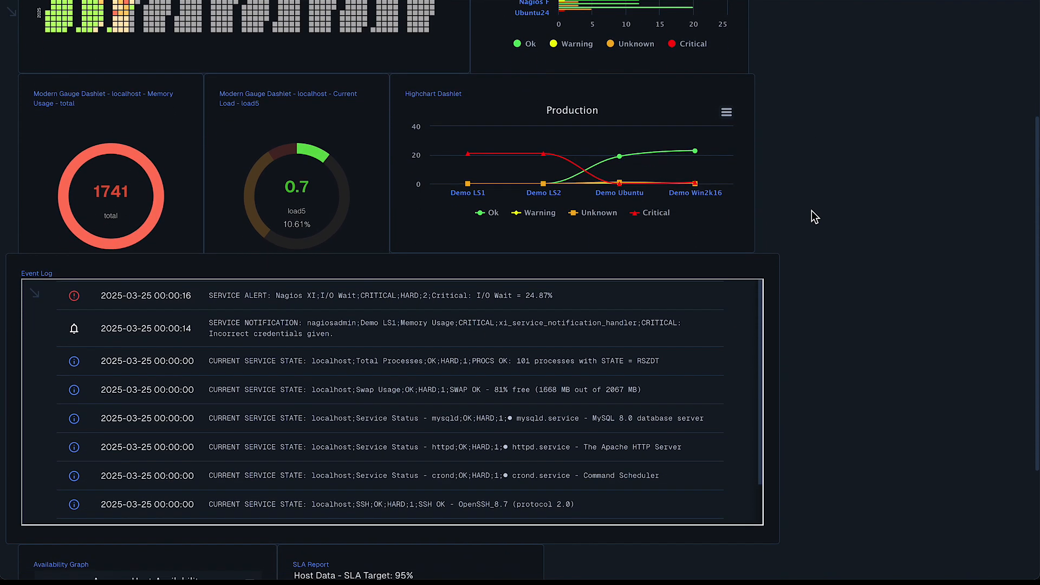